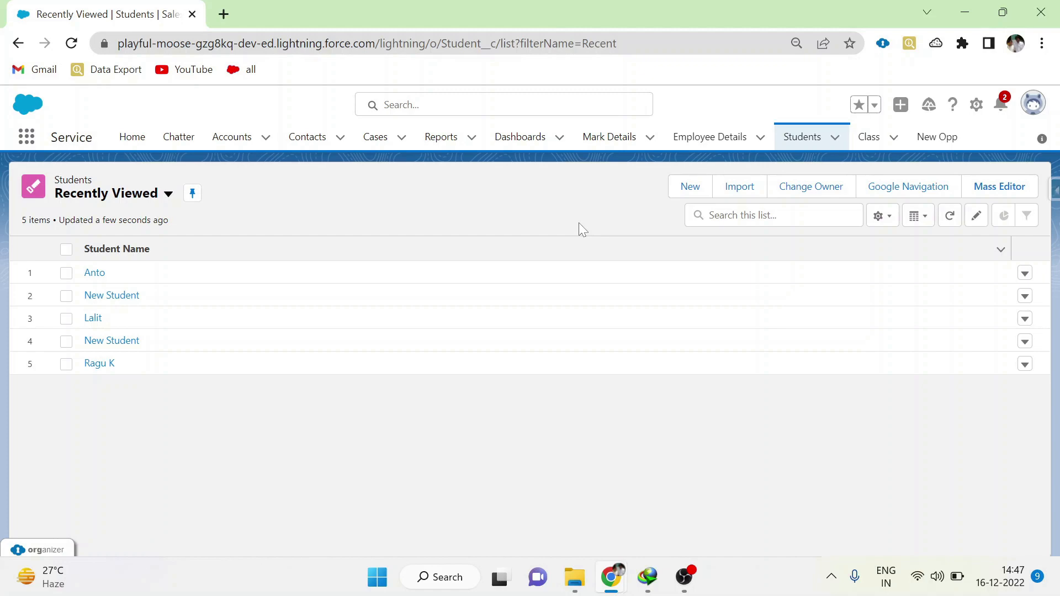
- Reach the Student object's Record Types list in Object Manager
left_click(689, 186)
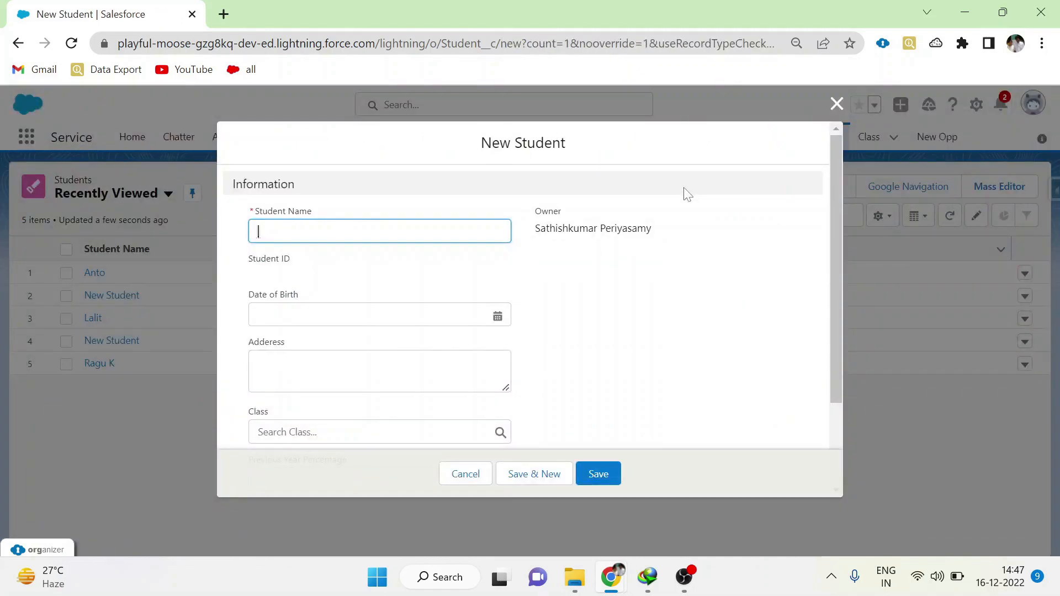
left_click(465, 474)
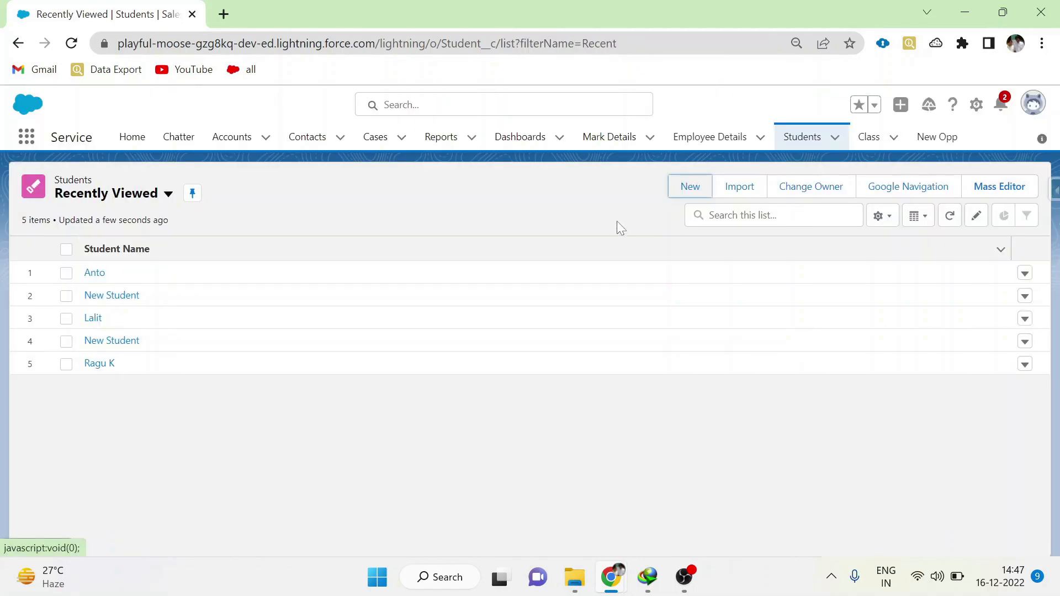
left_click(976, 105)
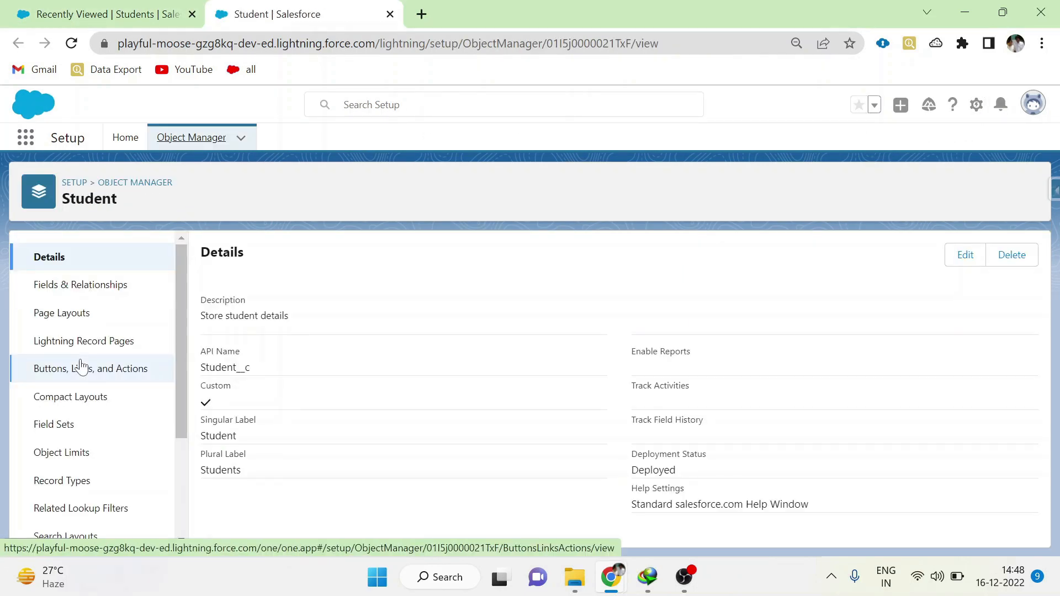
left_click(64, 480)
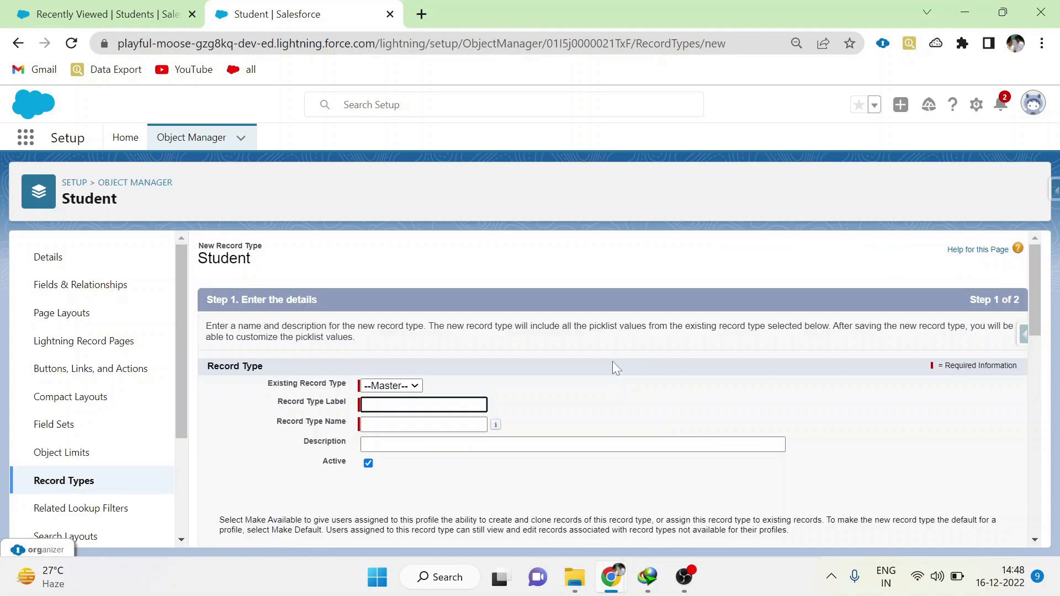
- Create the CBSE record type for all profiles using Student Layout
left_click(421, 404)
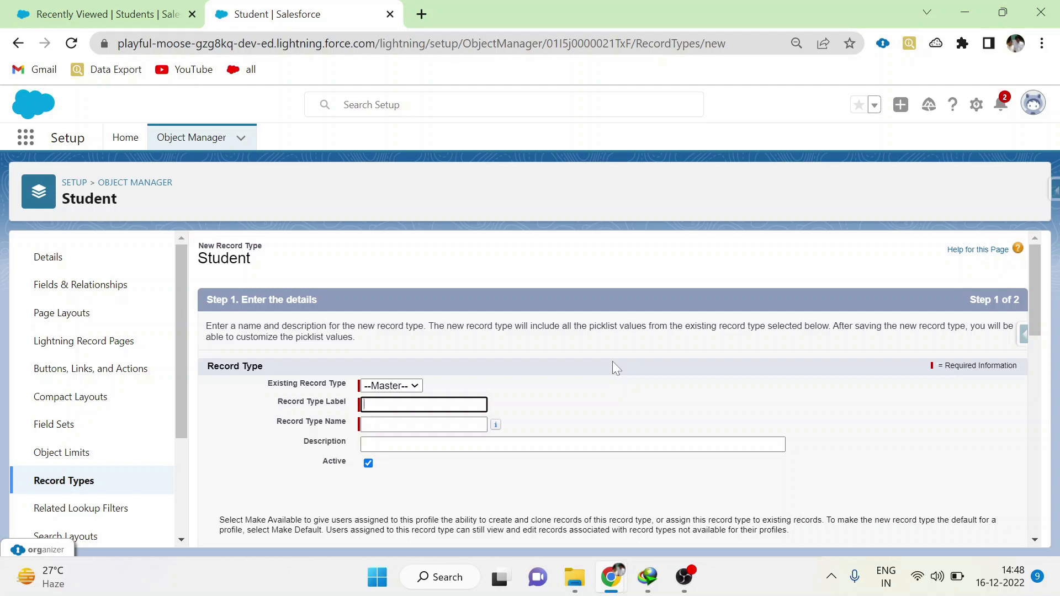
type("CBSE")
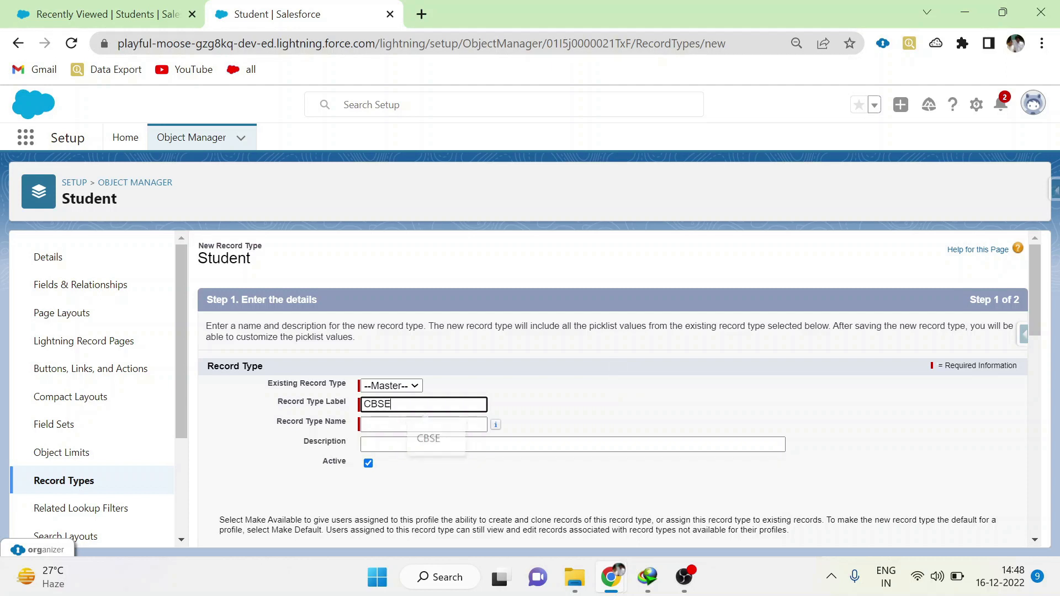
left_click(423, 424)
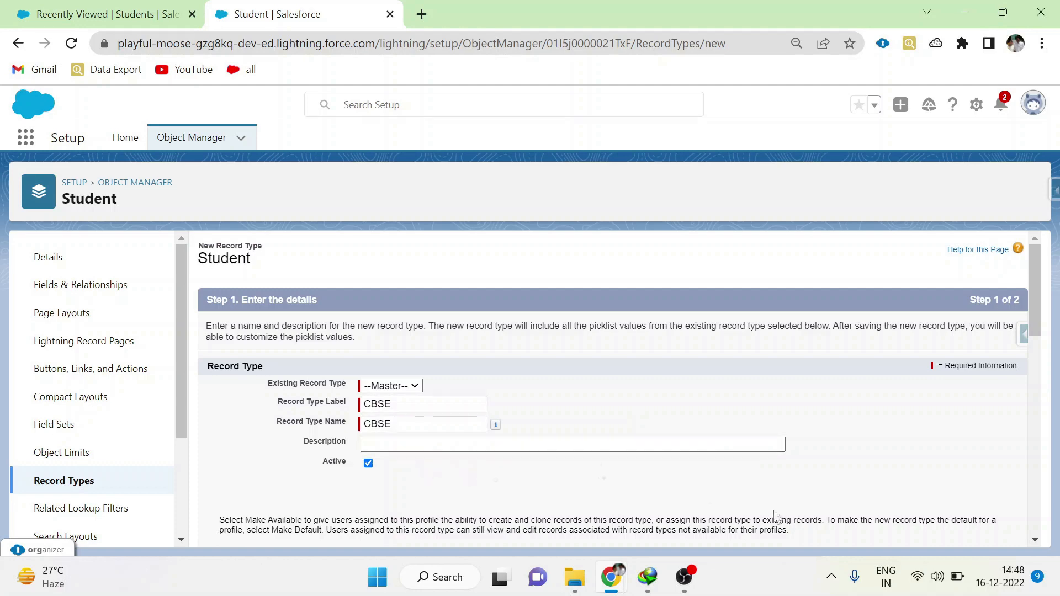
scroll("down", 3)
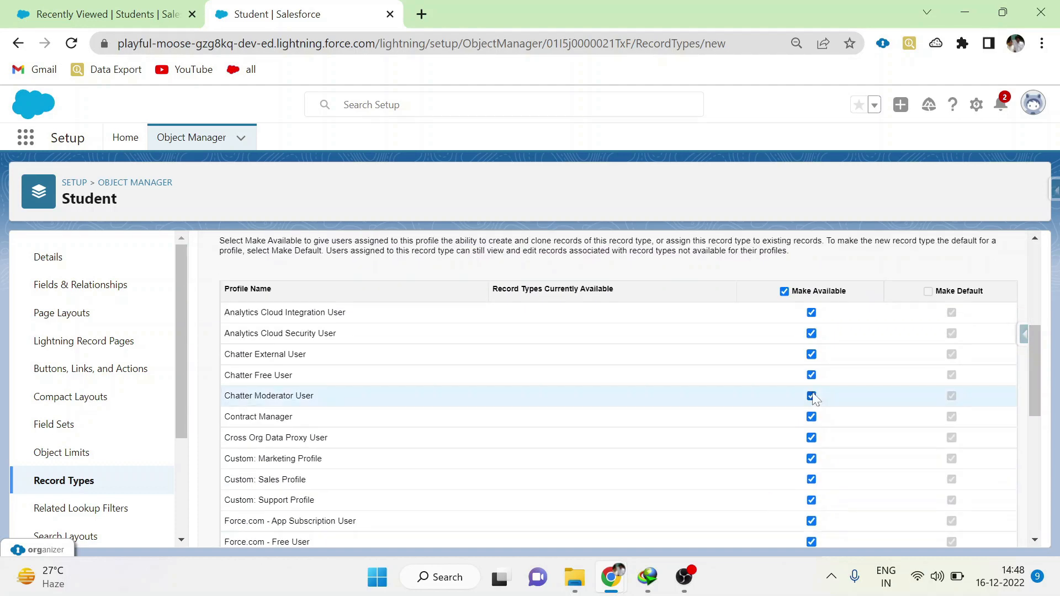
mouse_move(811, 396)
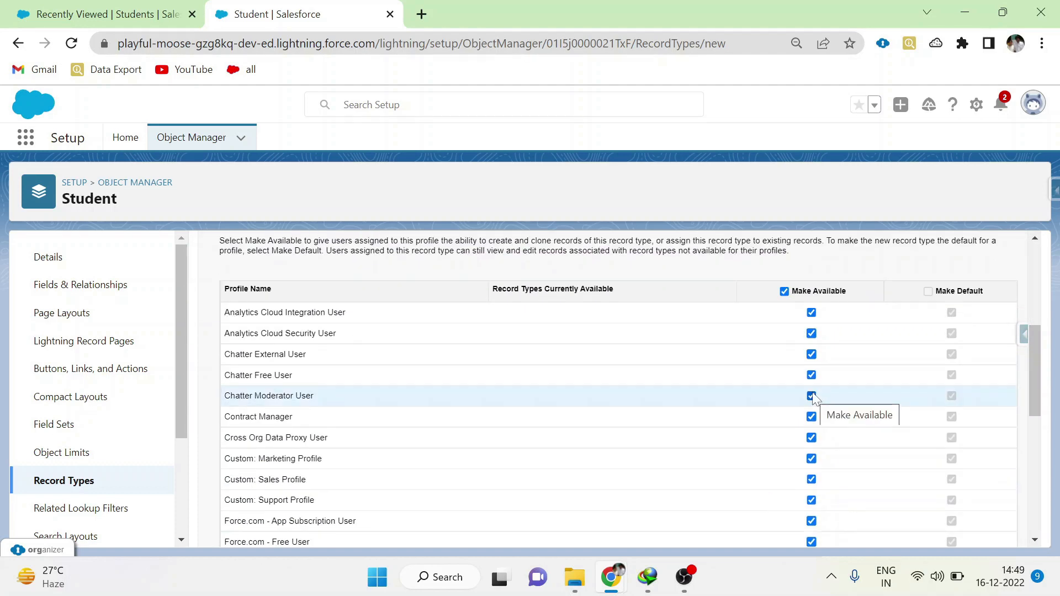
scroll("down", 3)
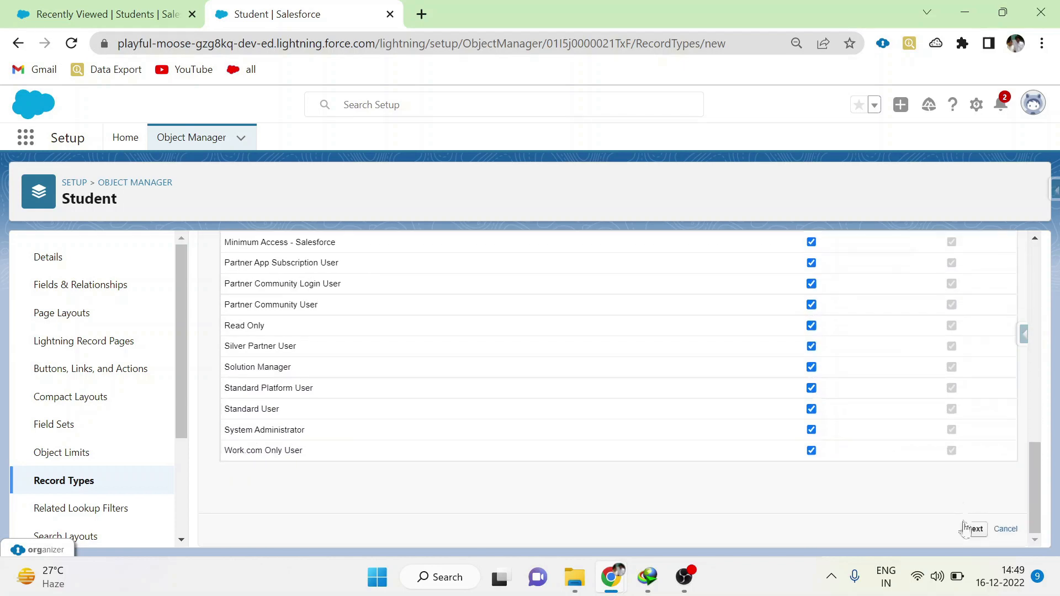
left_click(972, 530)
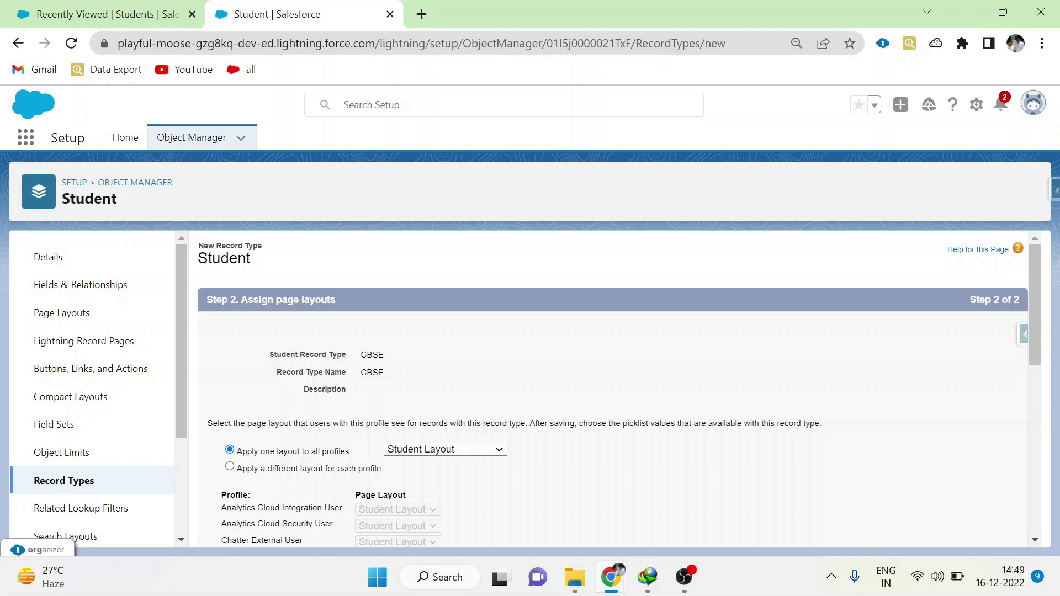
scroll("down", 3)
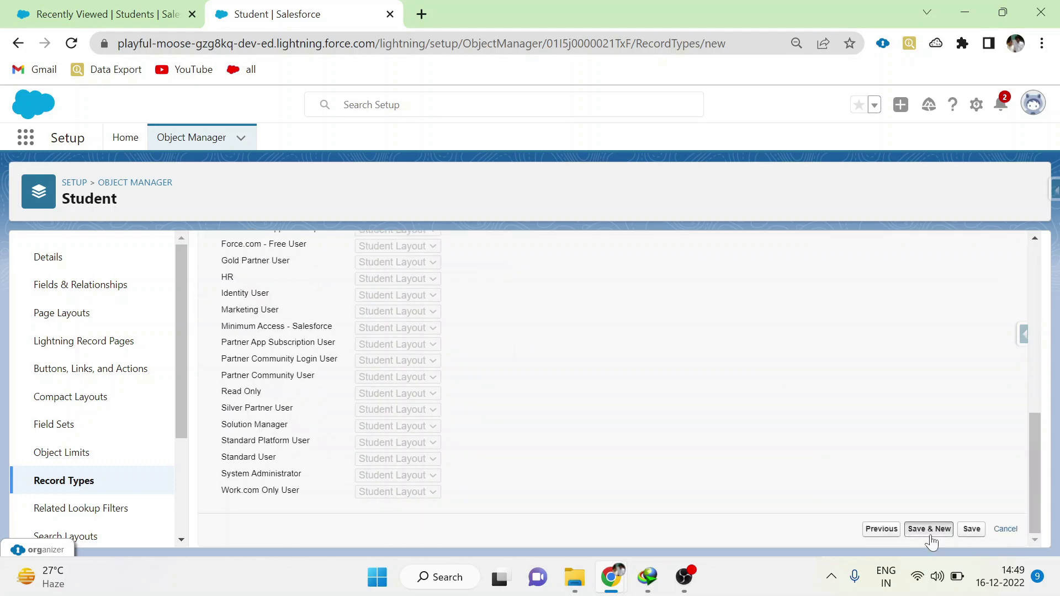
- Create the Matriculation record type, available to all profiles, using Student Layout, and save it
type("Matriculation")
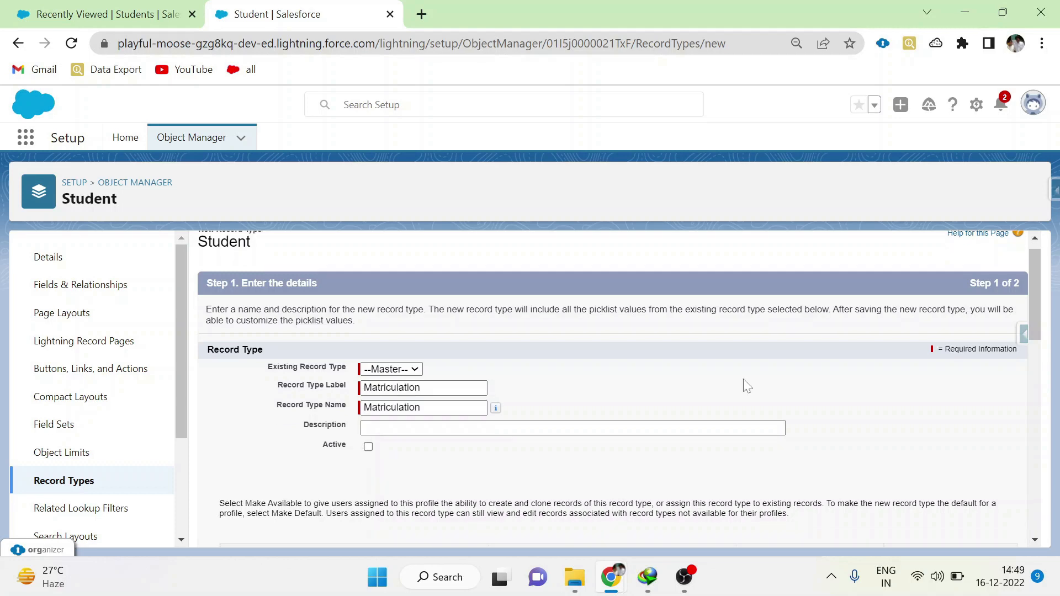
scroll("down", 3)
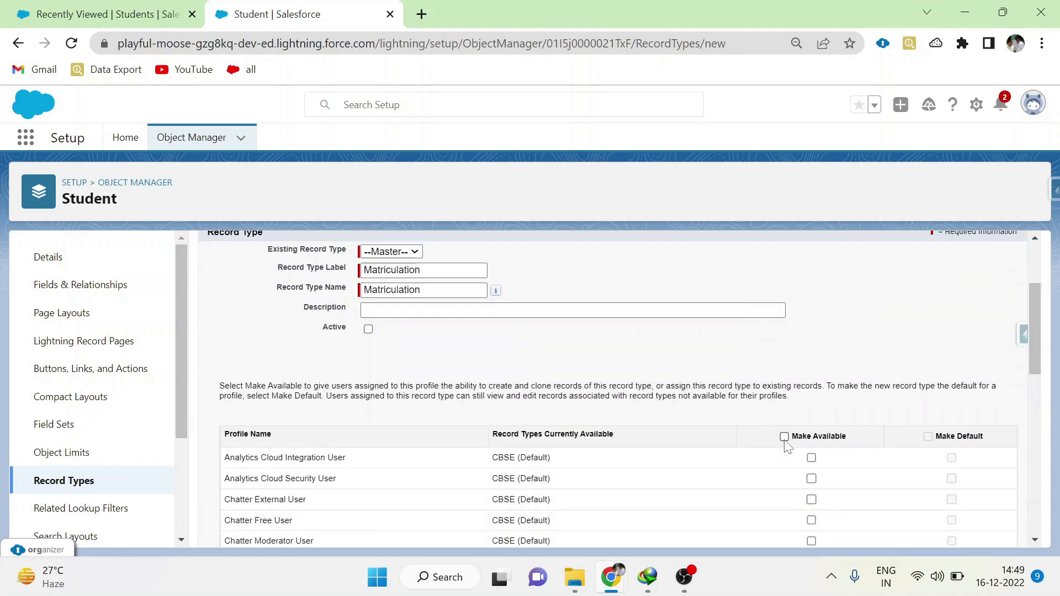
left_click(784, 437)
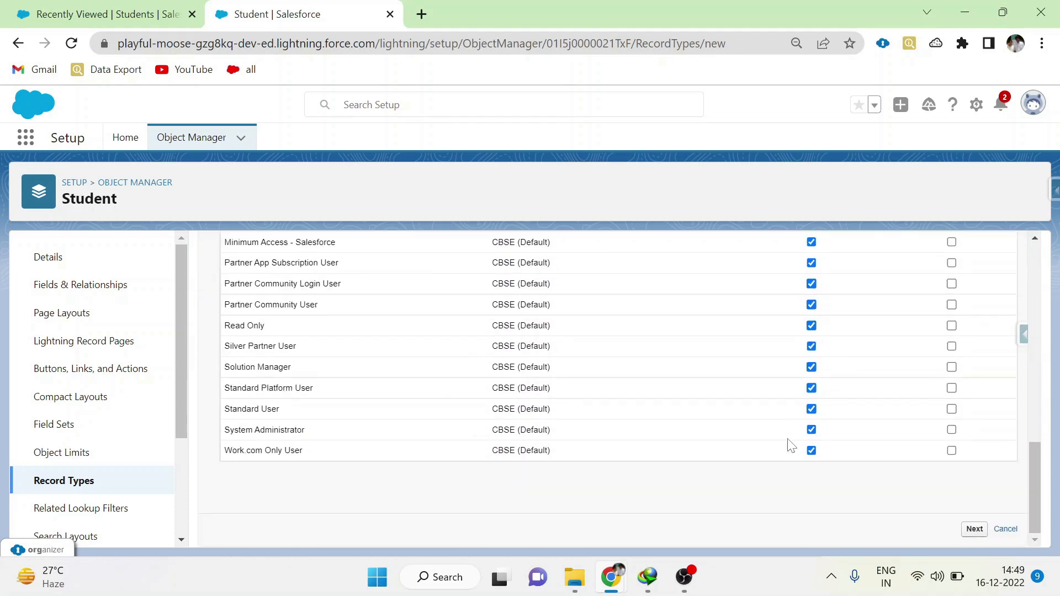
left_click(974, 529)
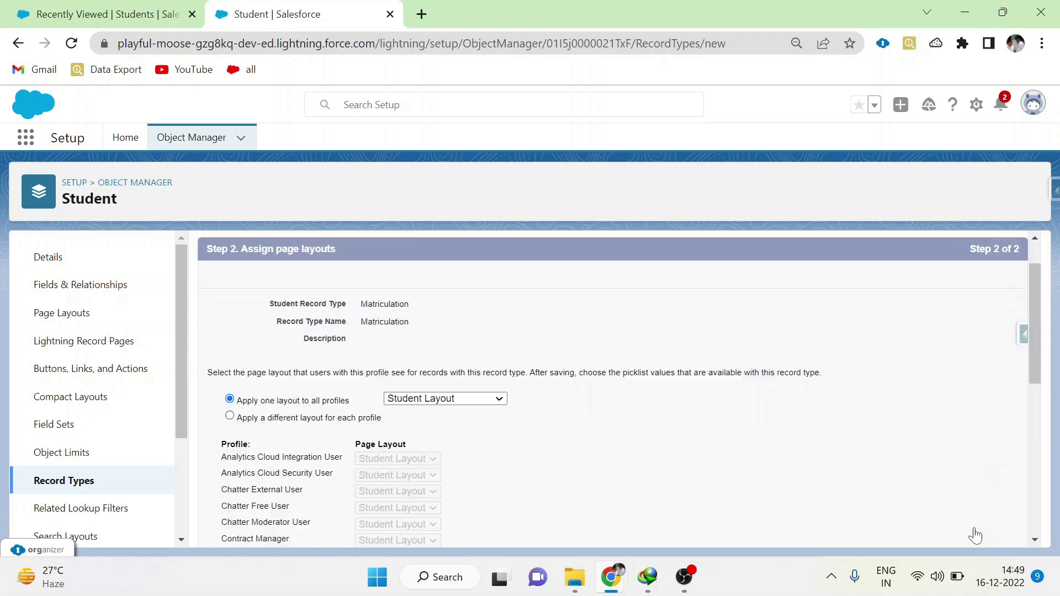
scroll("down", 3)
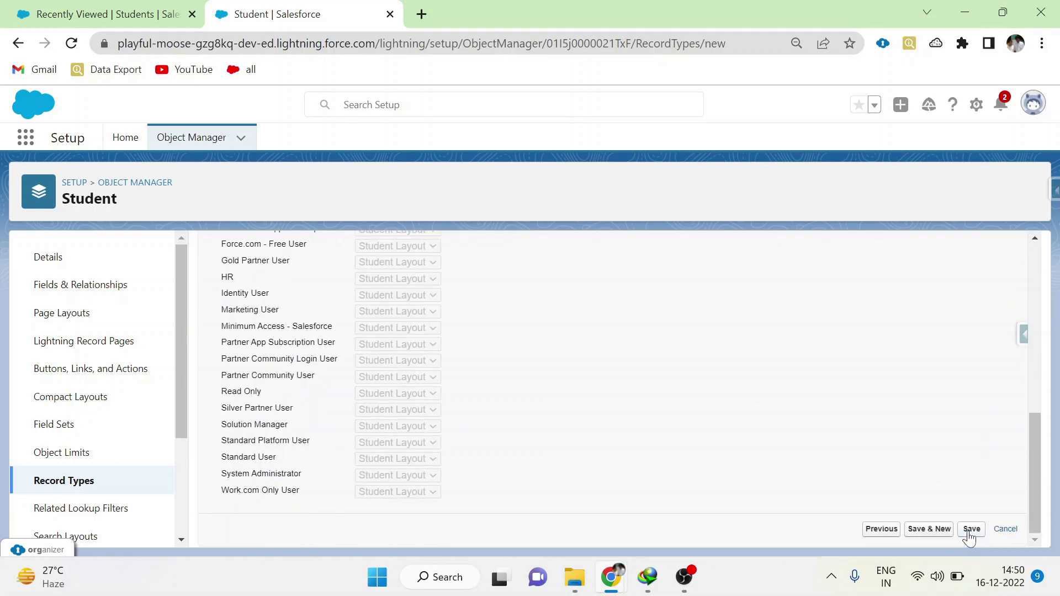
left_click(971, 530)
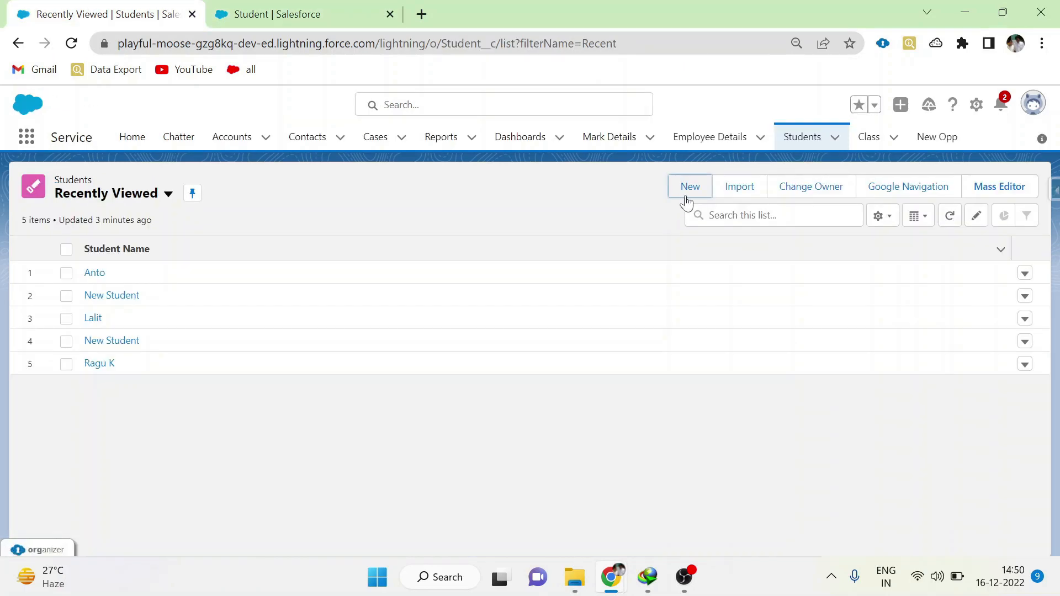
- Create and save a CBSE student record named Kumar
left_click(690, 187)
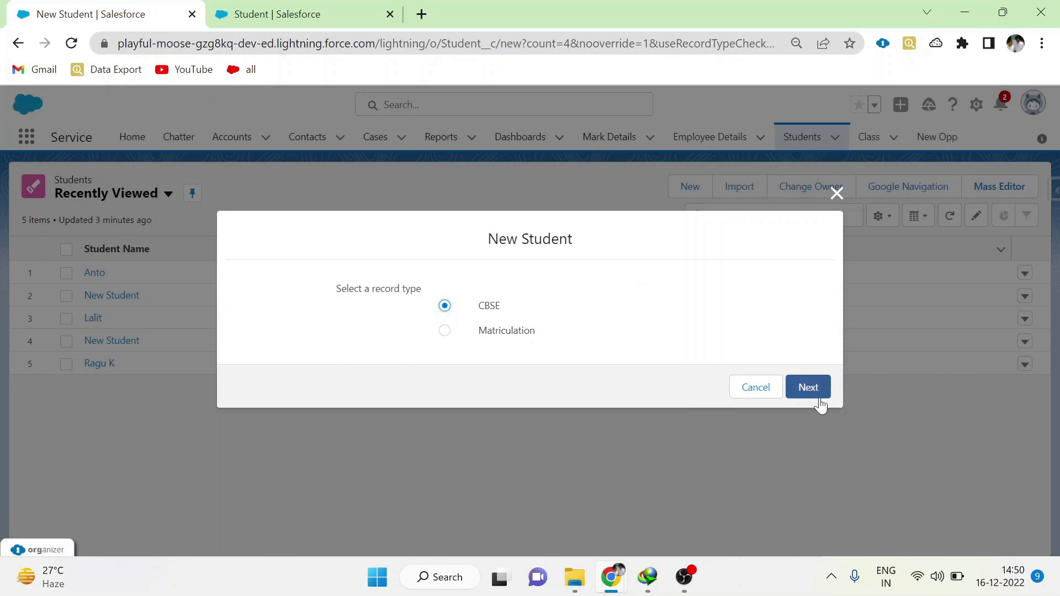
left_click(808, 387)
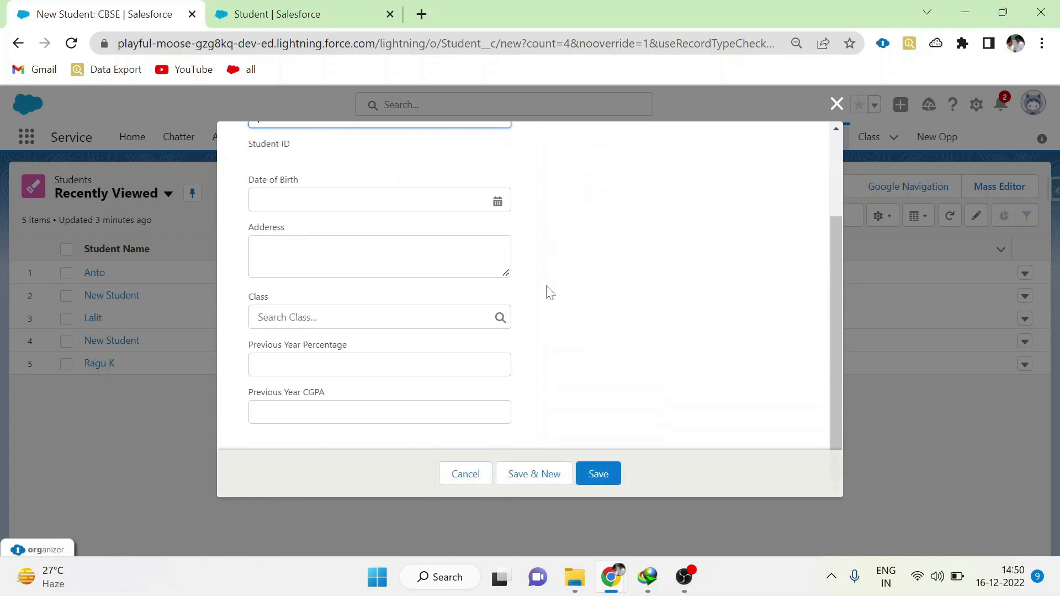
type("Kumar")
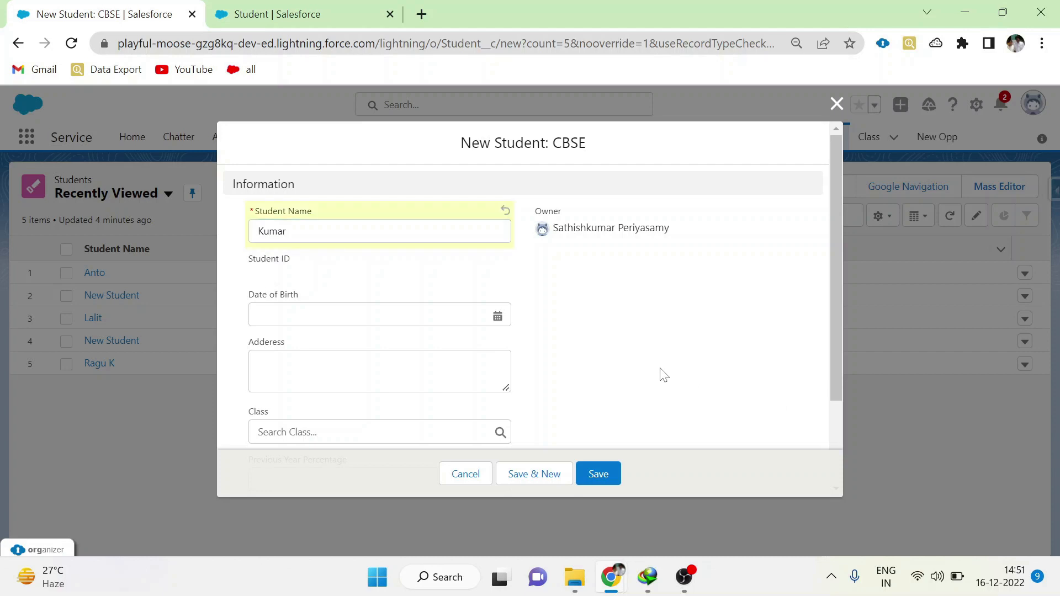
left_click(598, 474)
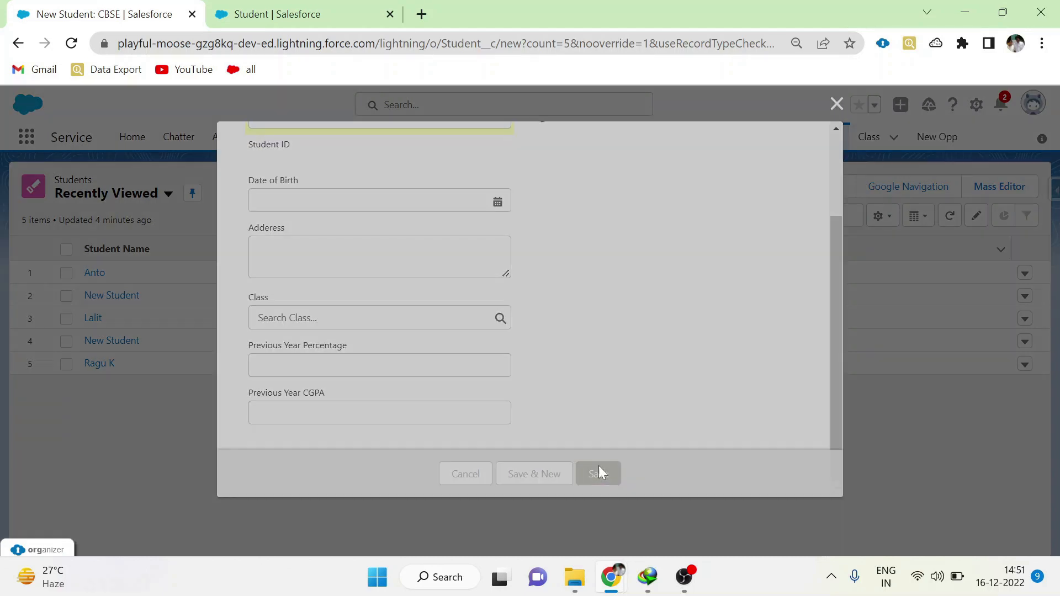
left_click(597, 474)
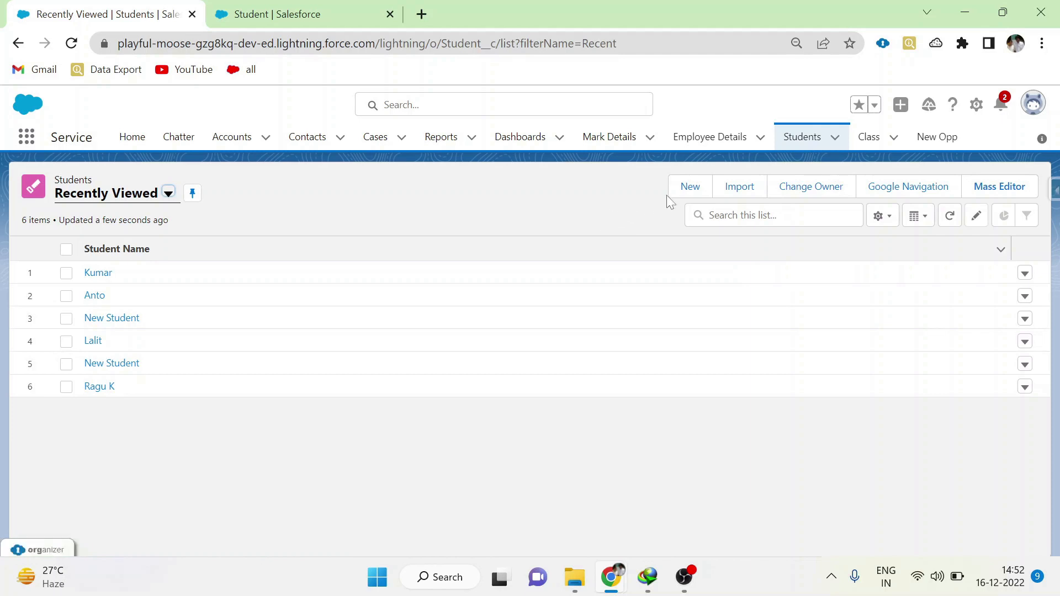
- Start a Matriculation student record, then discard the form without saving
left_click(690, 186)
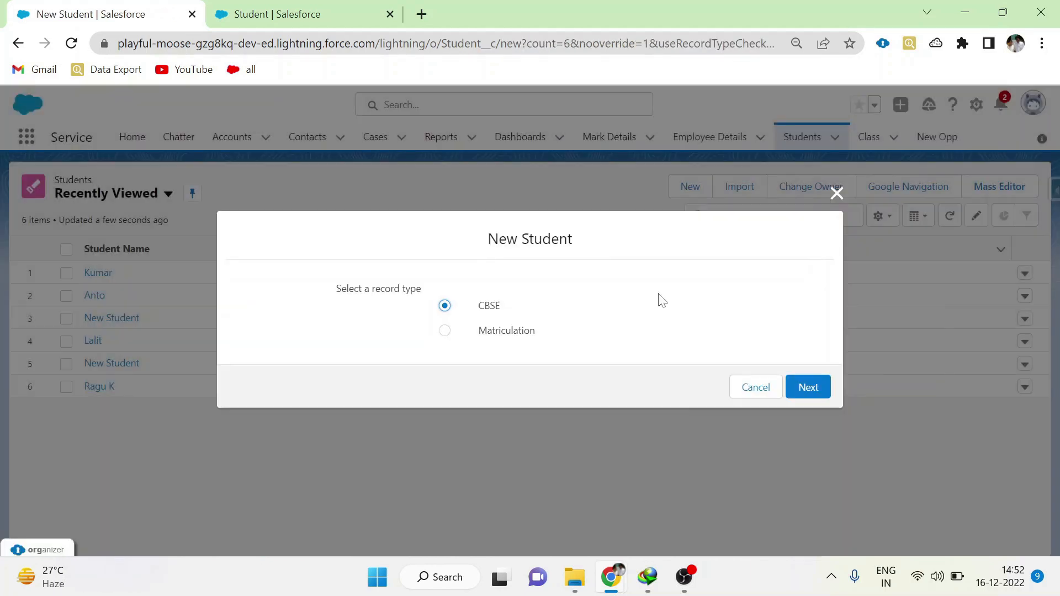
left_click(445, 331)
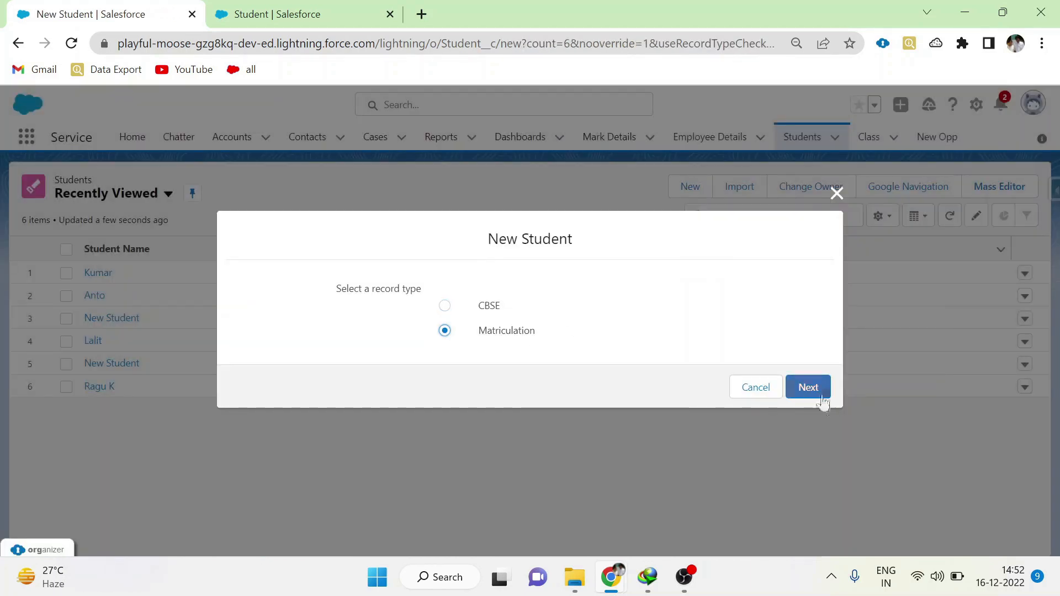
left_click(808, 386)
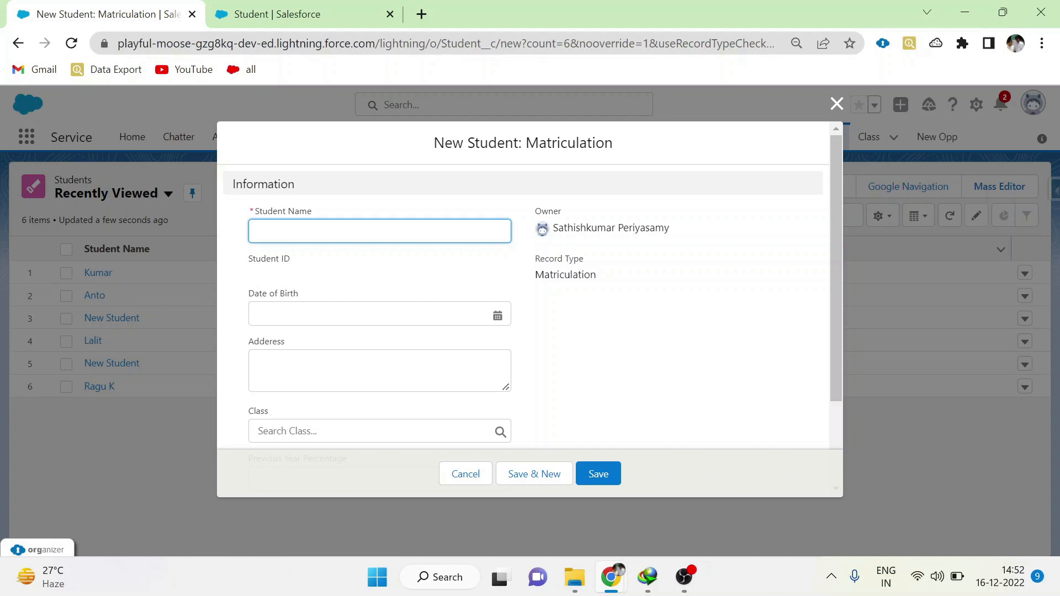
mouse_move(585, 353)
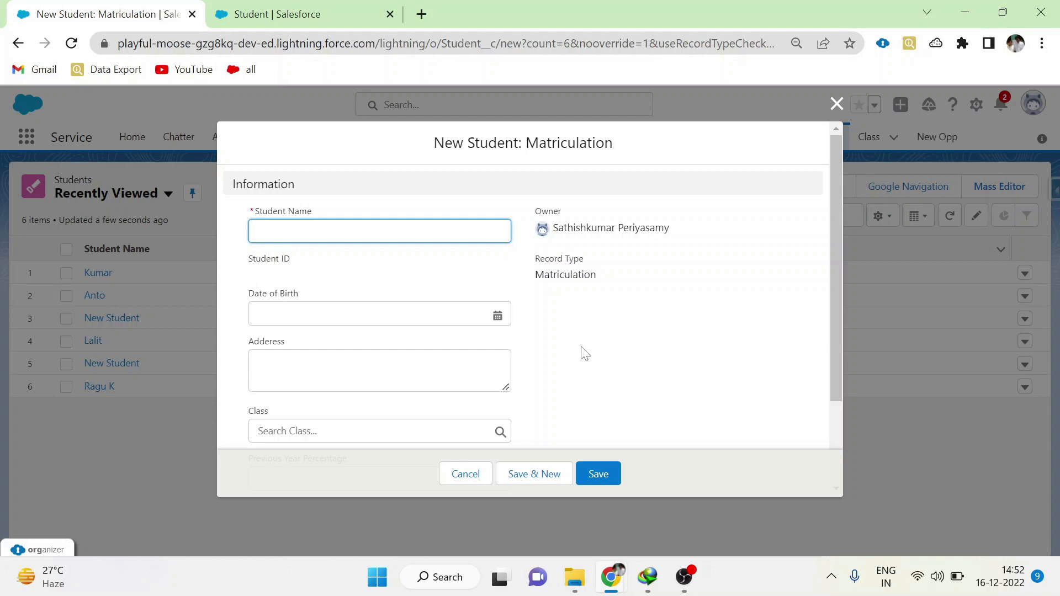
left_click(379, 231)
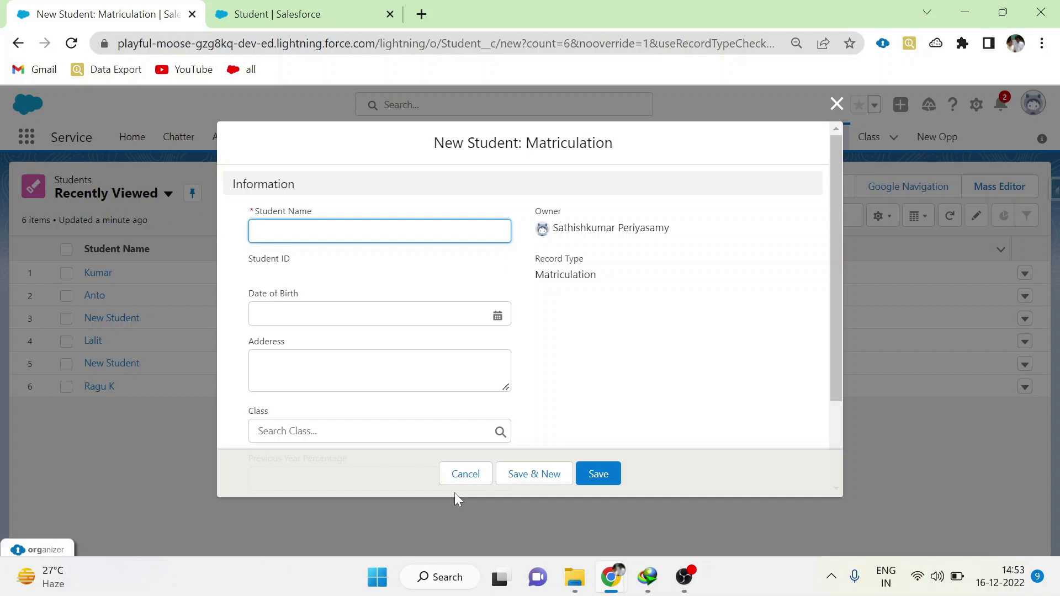
left_click(379, 231)
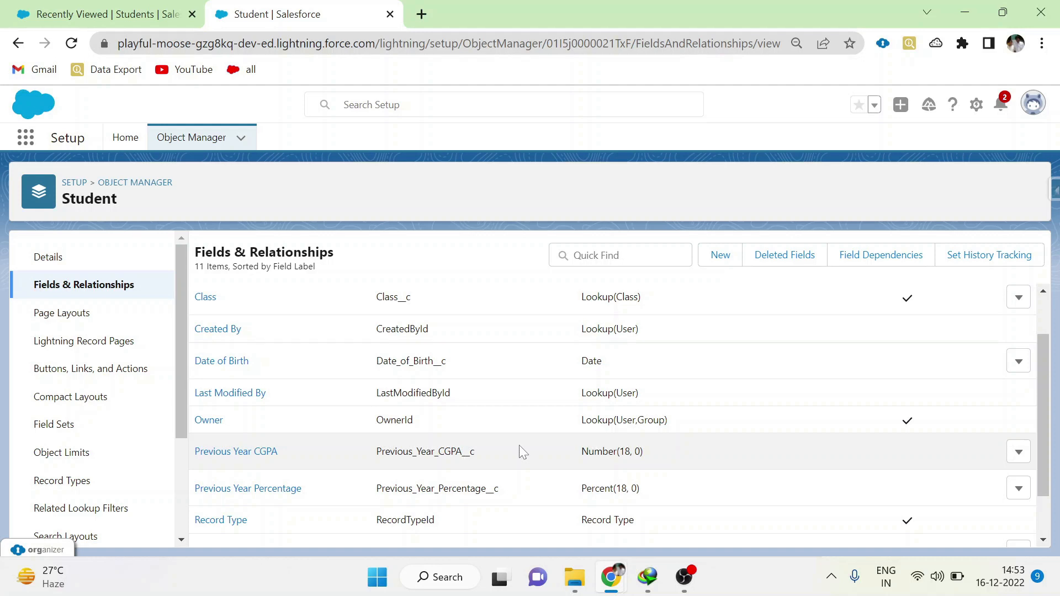
mouse_move(520, 474)
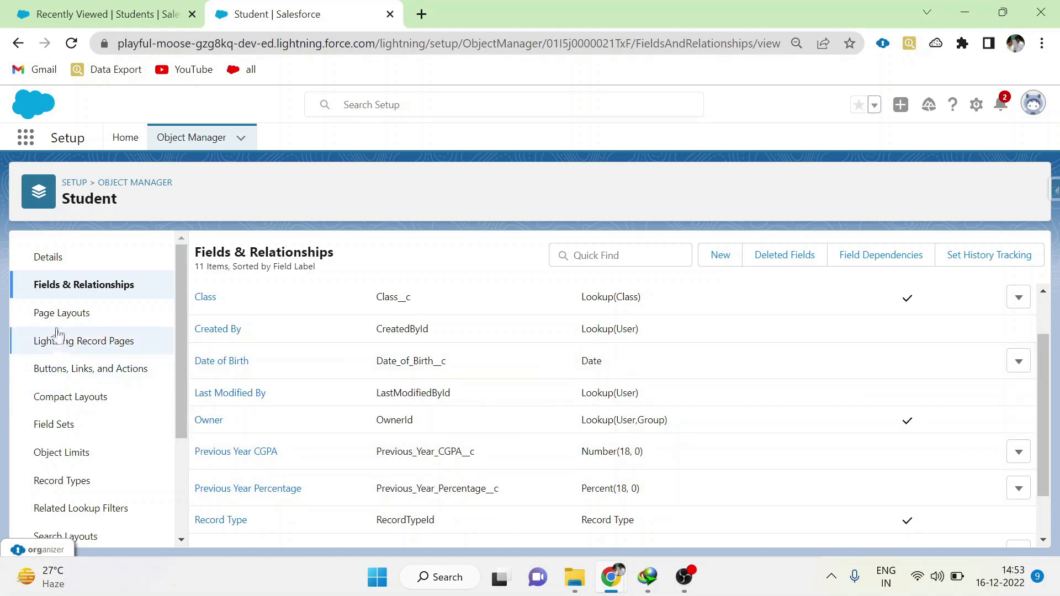
- Create the CBSE Layout page layout for Student with the Class field added
left_click(62, 313)
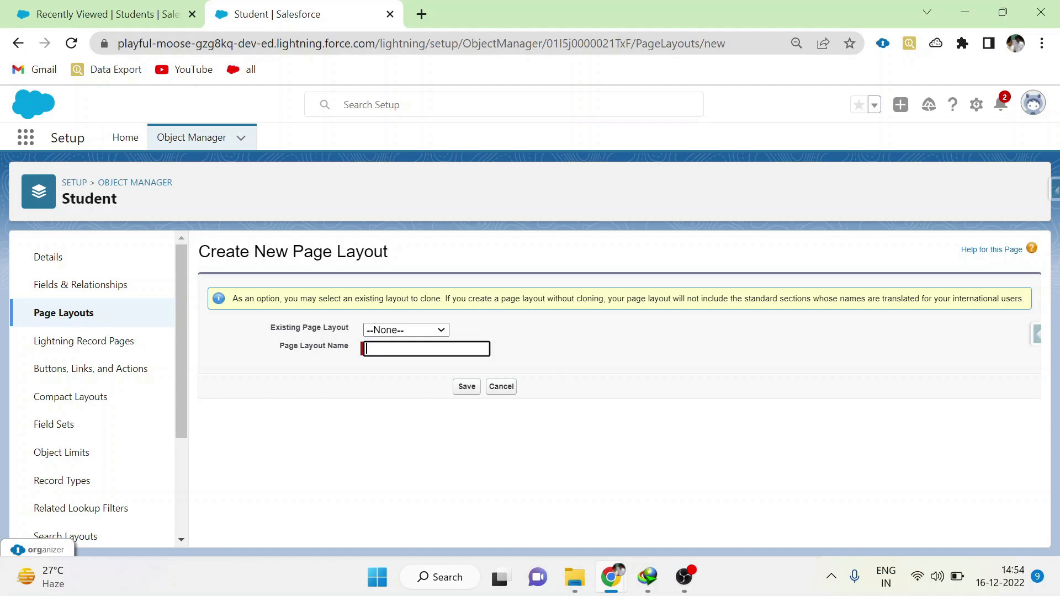
left_click(466, 387)
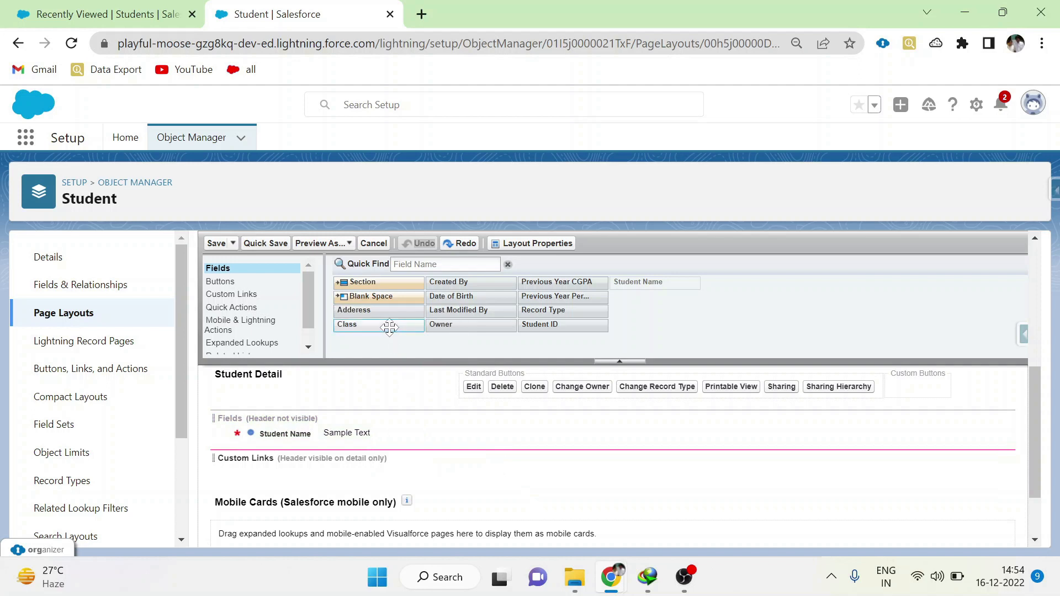
left_click_drag(353, 309, 348, 447)
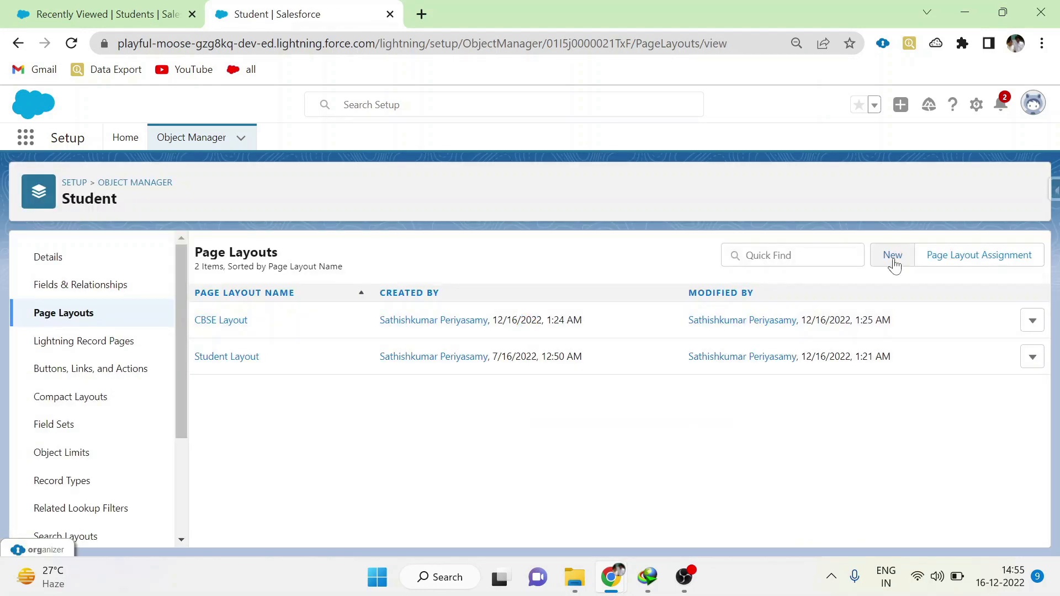
- Create a new Student page layout named Matriculation Layout
left_click(893, 255)
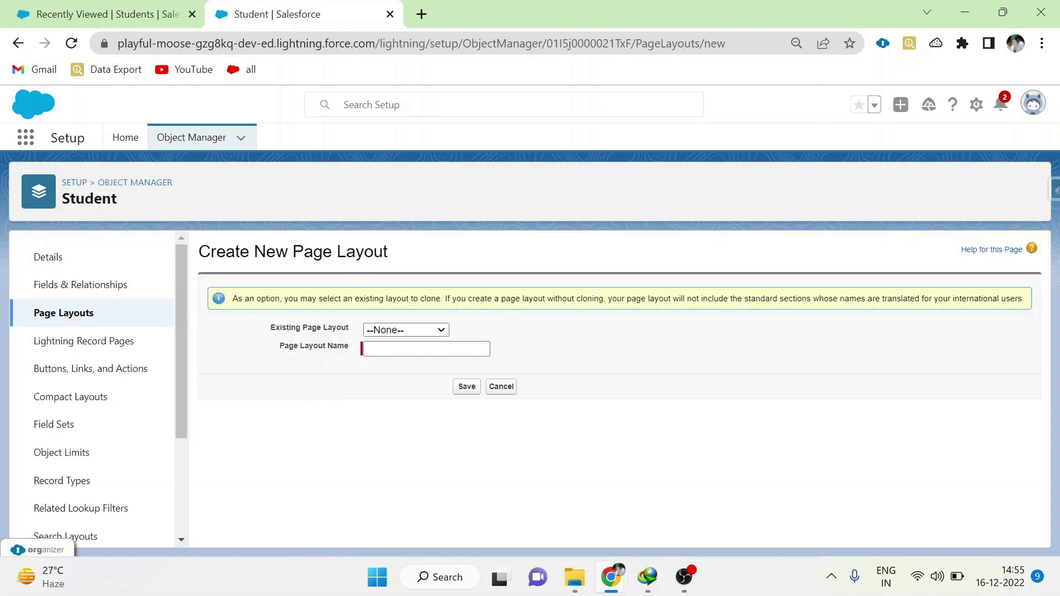
type("Matriculation Layout")
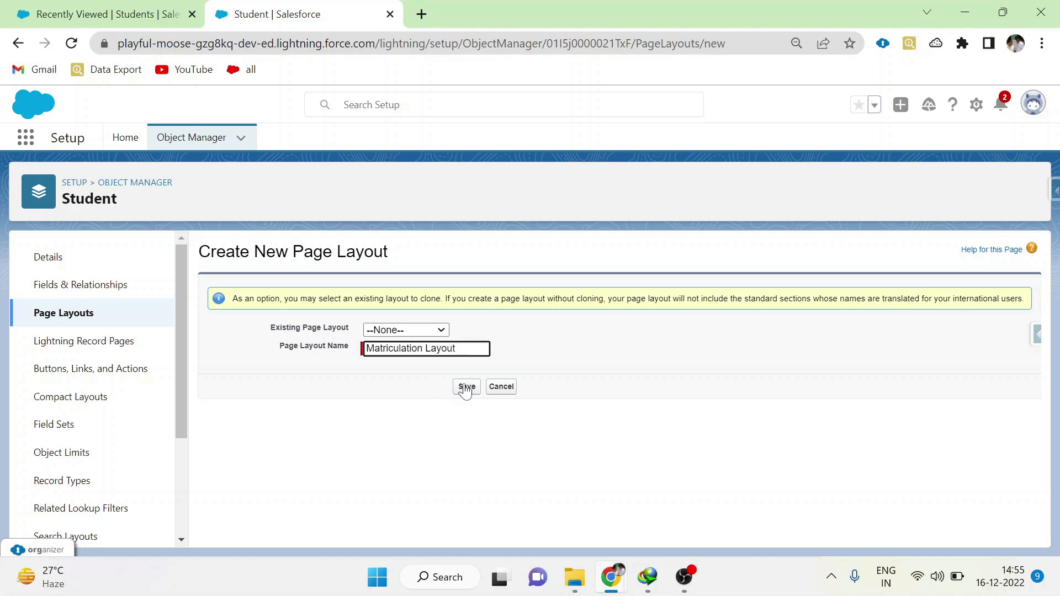
left_click(466, 388)
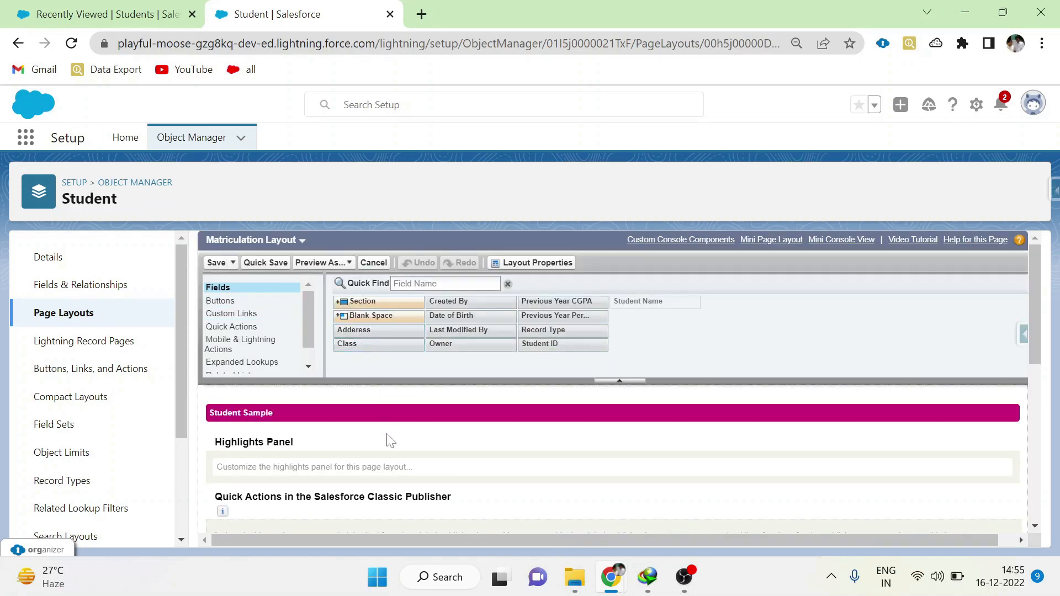
scroll("down", 3)
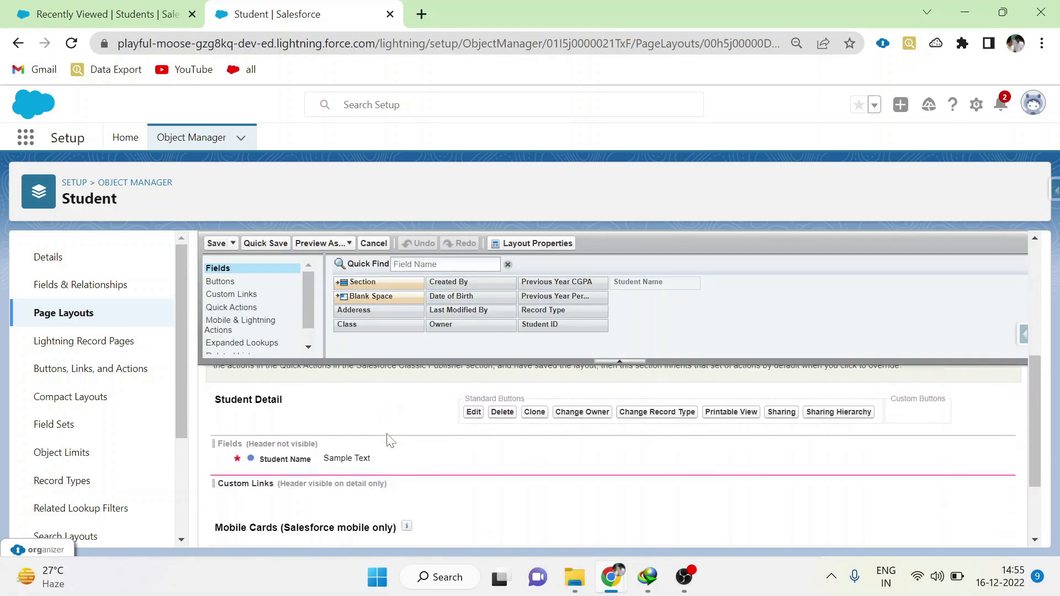
- Add Address, Class, Date of Birth, Student ID, Previous Year Percentage and Record Type, then save the layout
left_click_drag(354, 309, 362, 483)
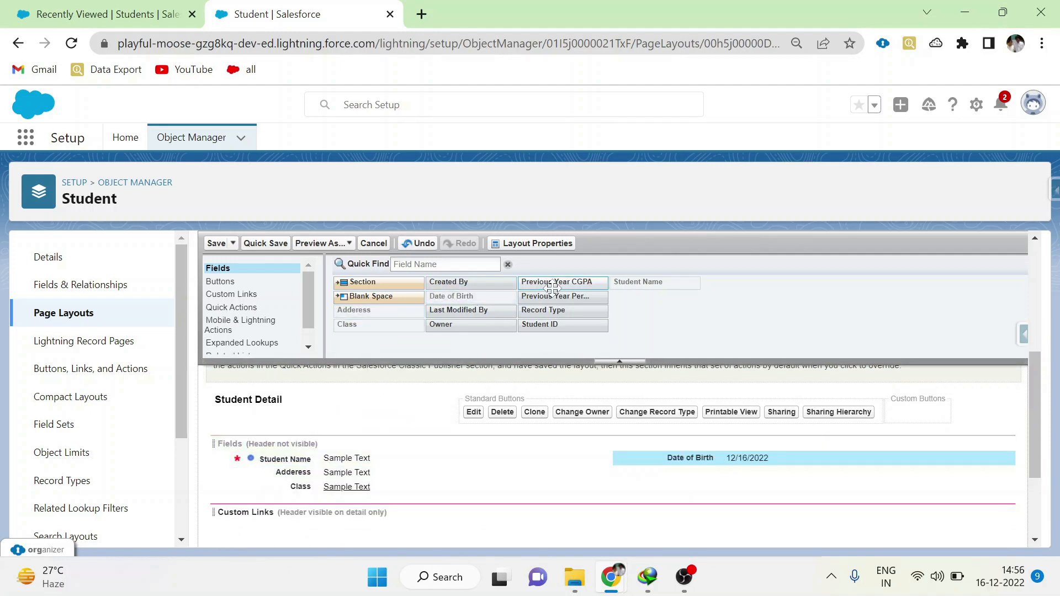
left_click_drag(555, 296, 676, 471)
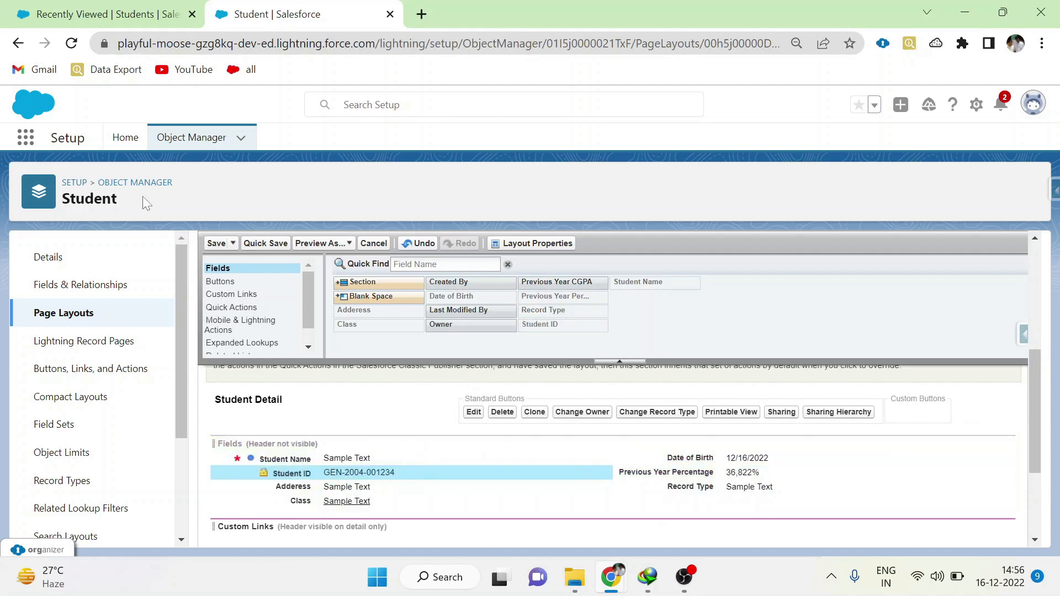
left_click(373, 243)
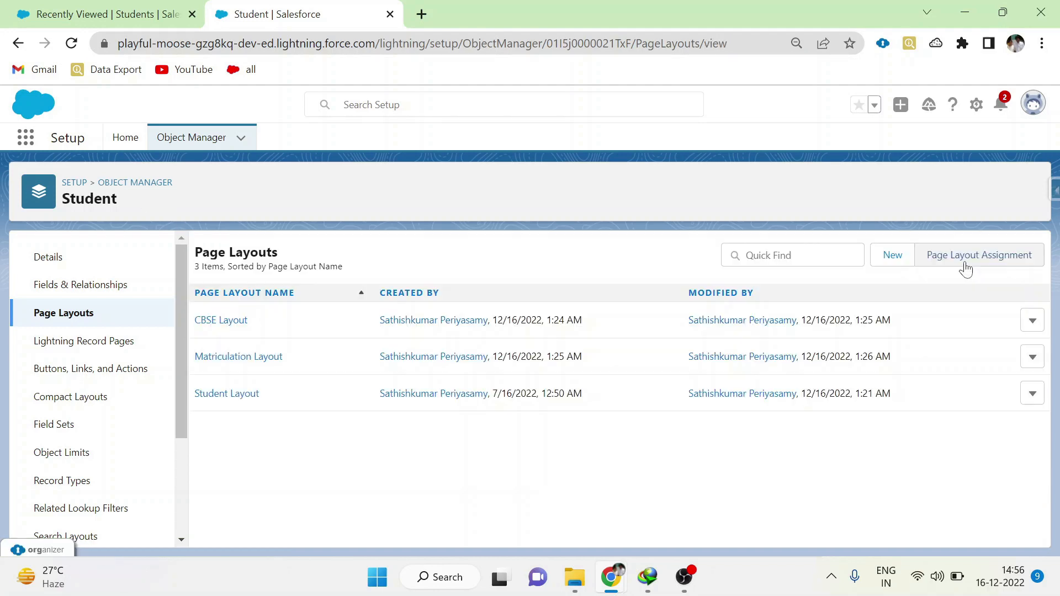
- Assign CBSE Layout to CBSE records and Matriculation Layout to Matriculation records for all profiles
left_click(979, 255)
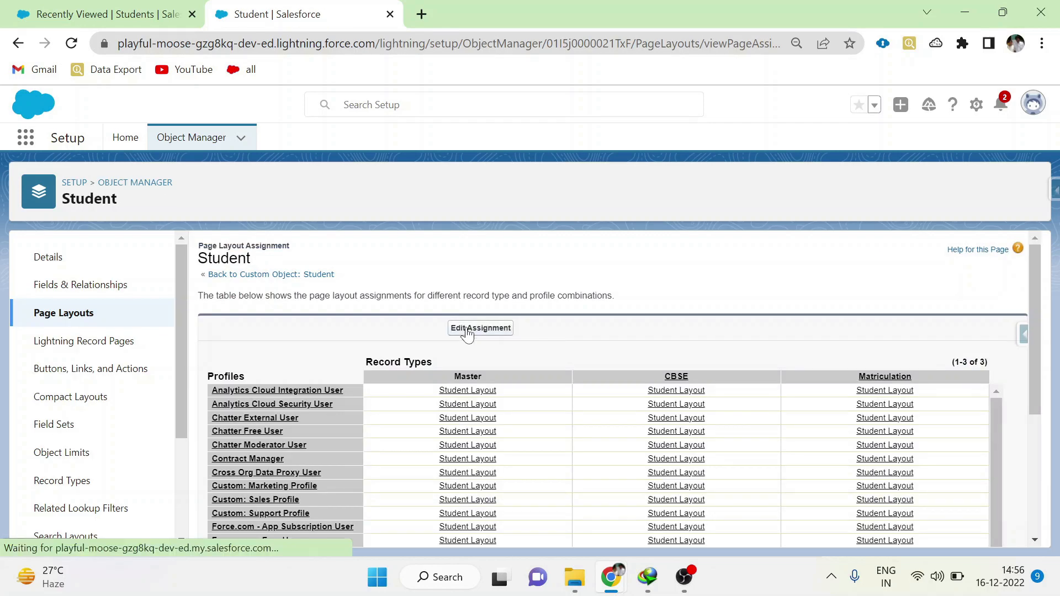
left_click(481, 328)
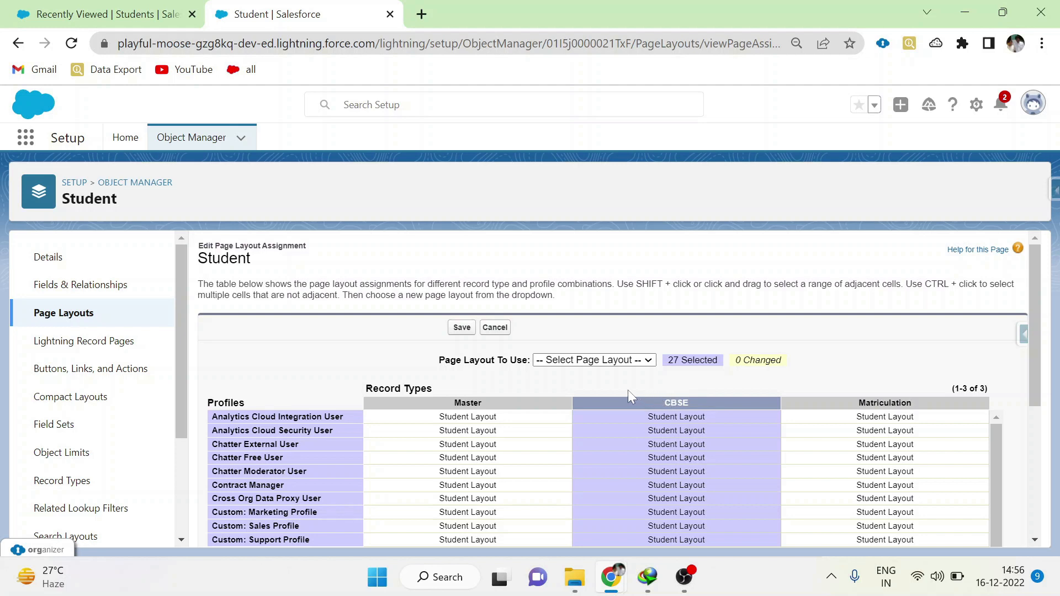
mouse_move(681, 415)
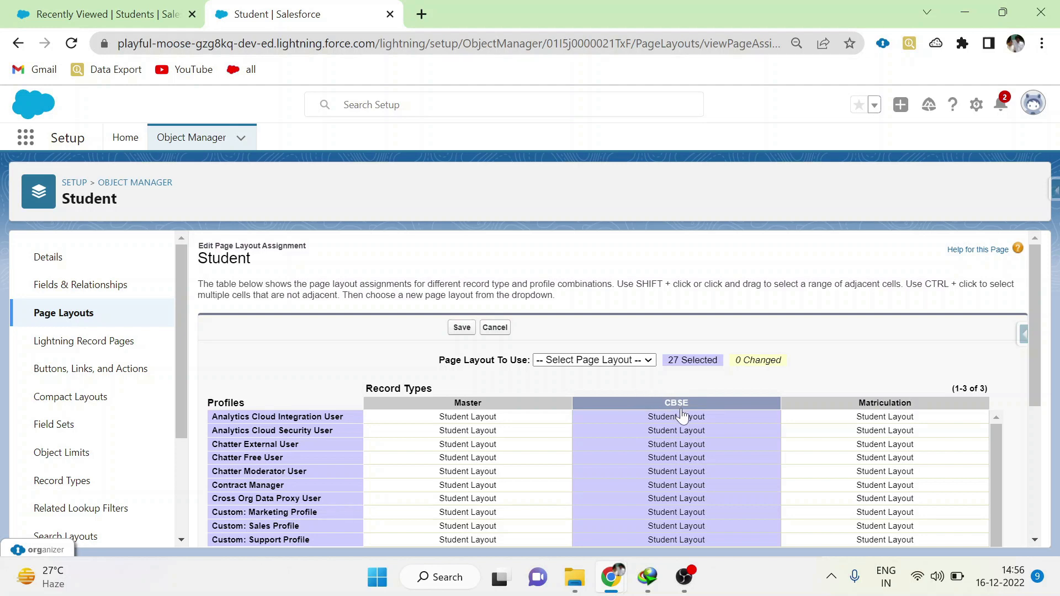
mouse_move(621, 357)
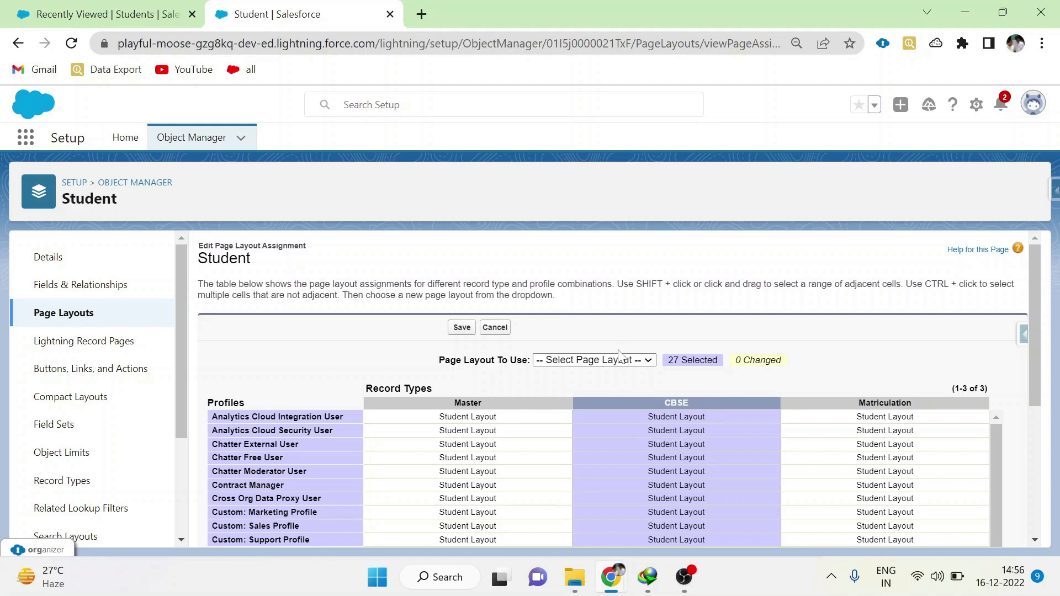
left_click(592, 360)
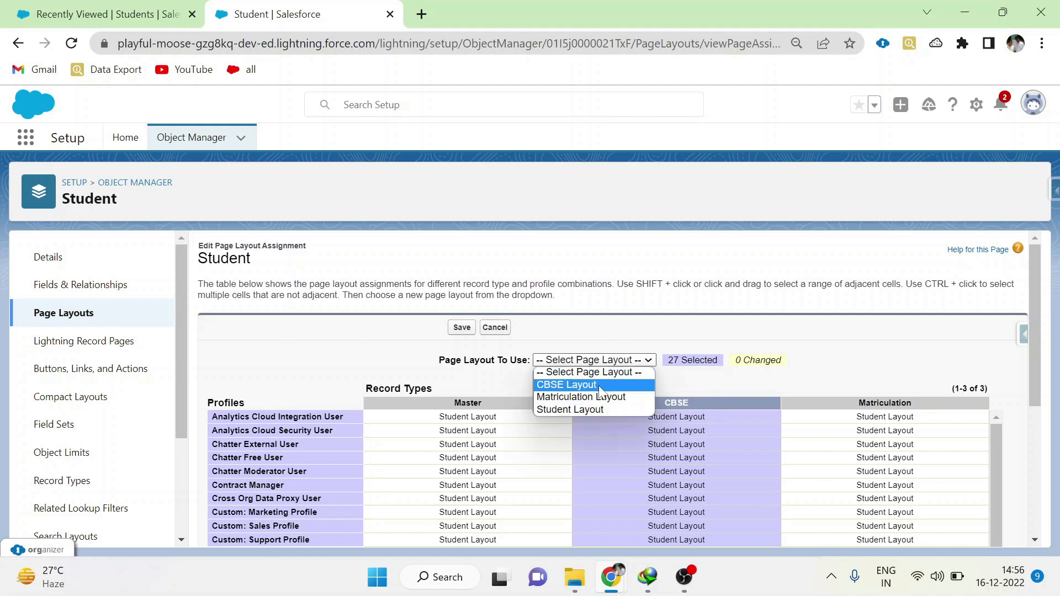
left_click(566, 384)
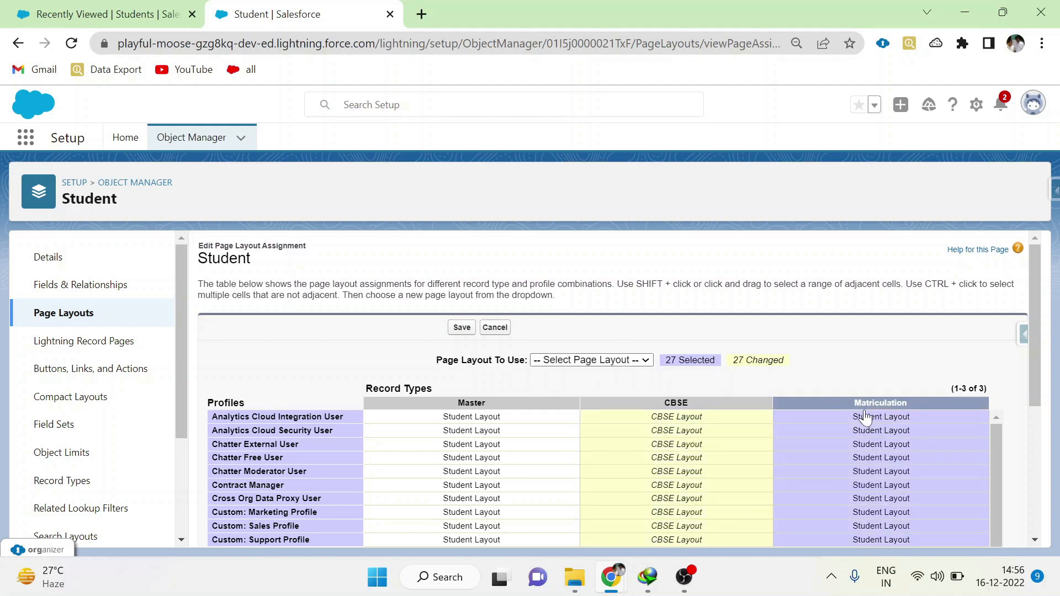
left_click(589, 359)
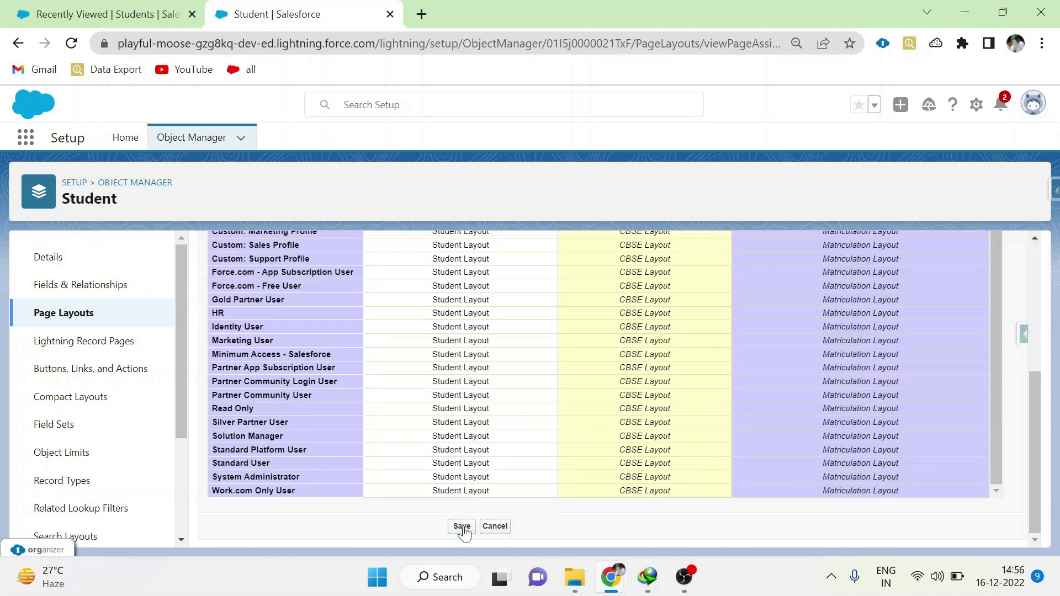
left_click(462, 527)
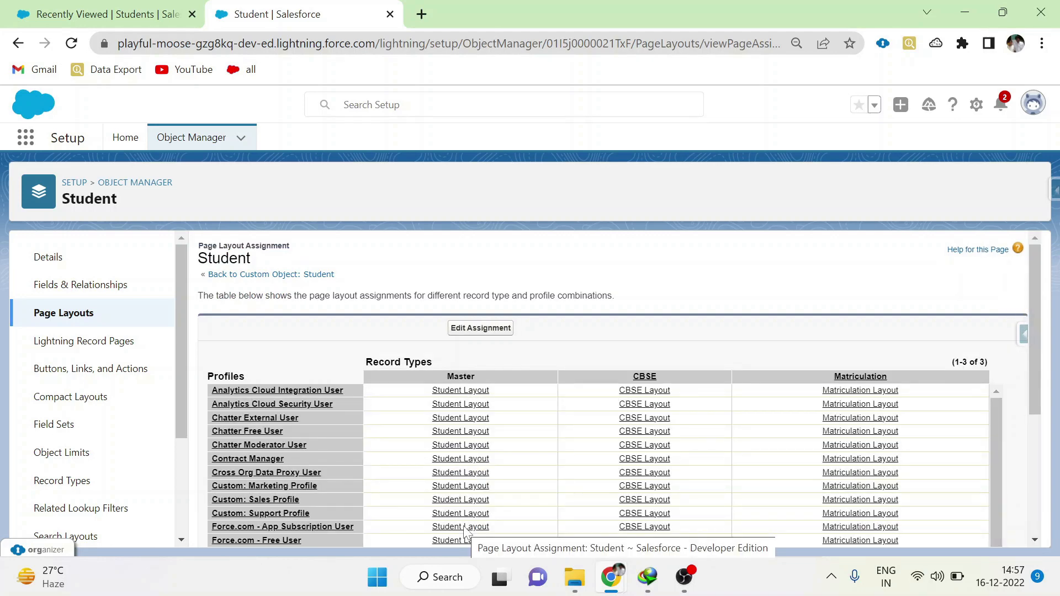
mouse_move(348, 297)
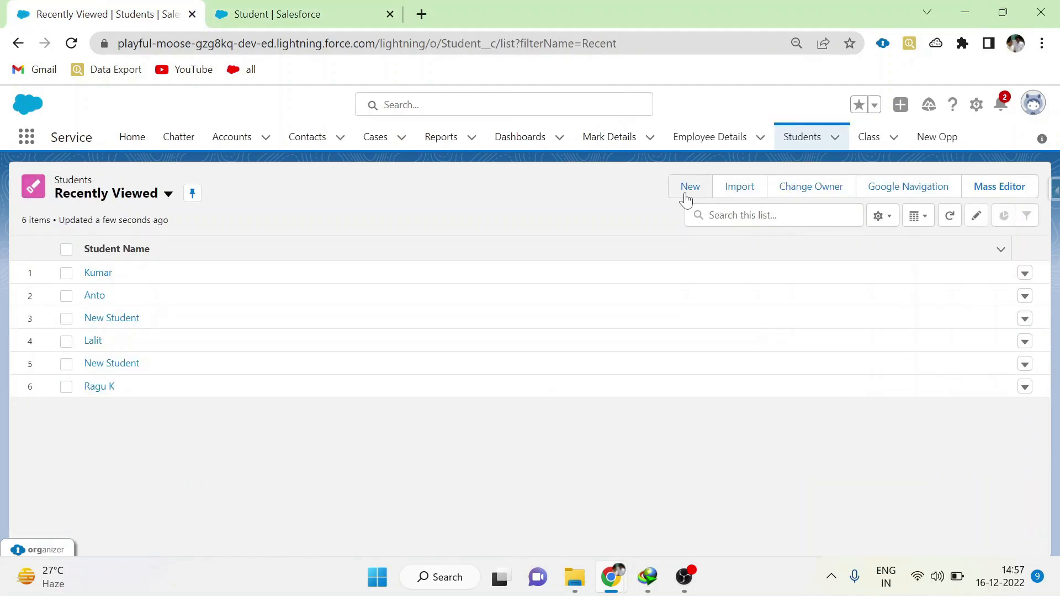
left_click(690, 186)
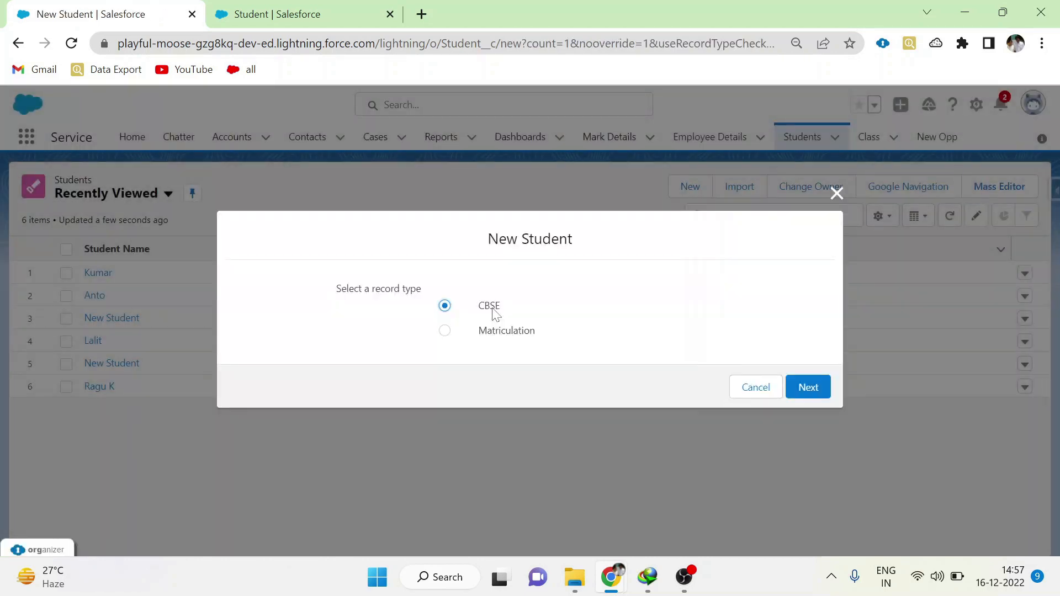
left_click(808, 386)
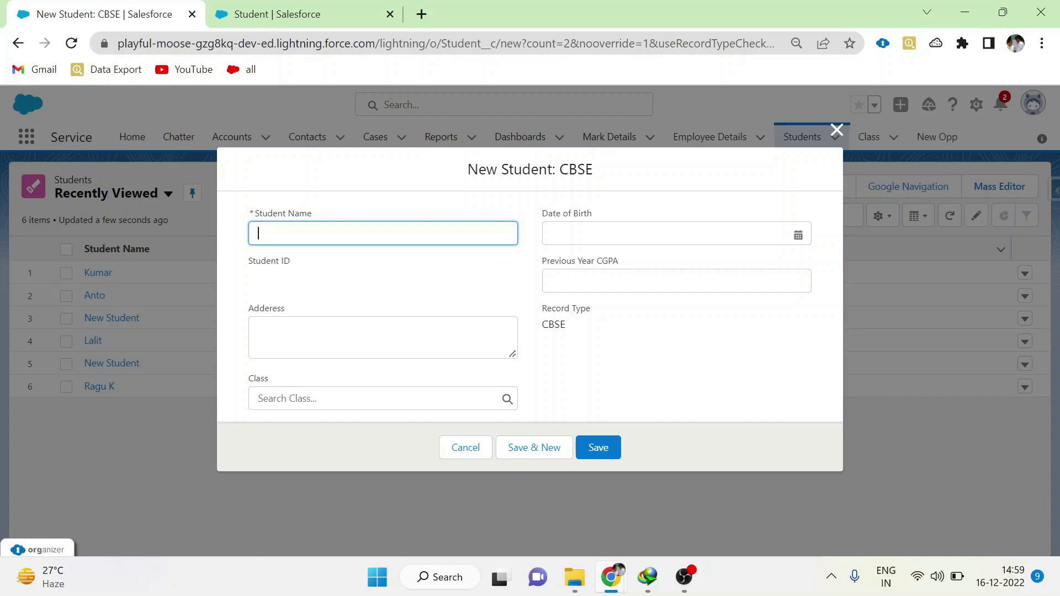
left_click(598, 447)
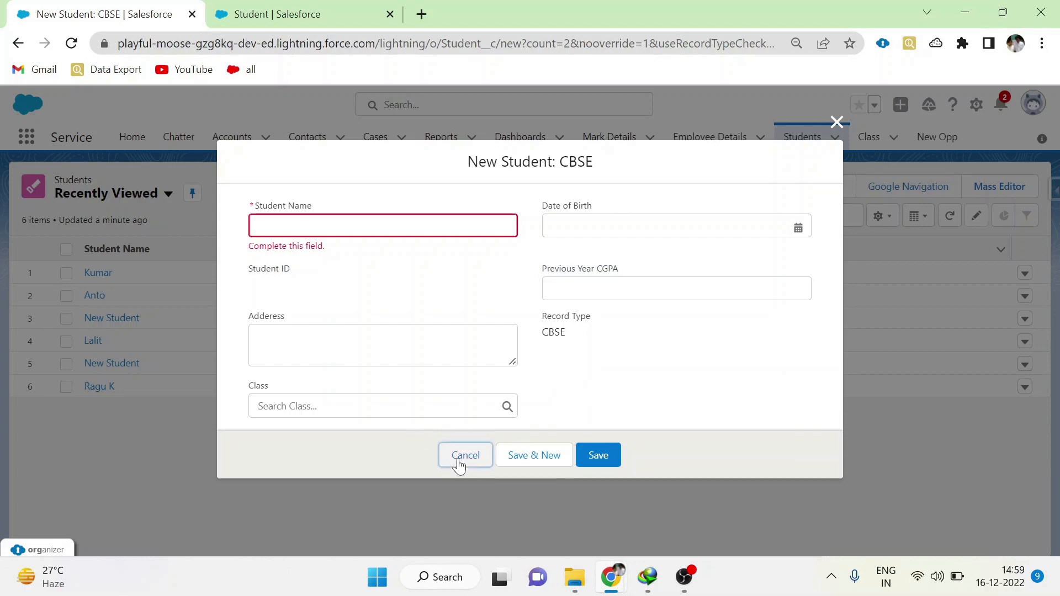
left_click(465, 455)
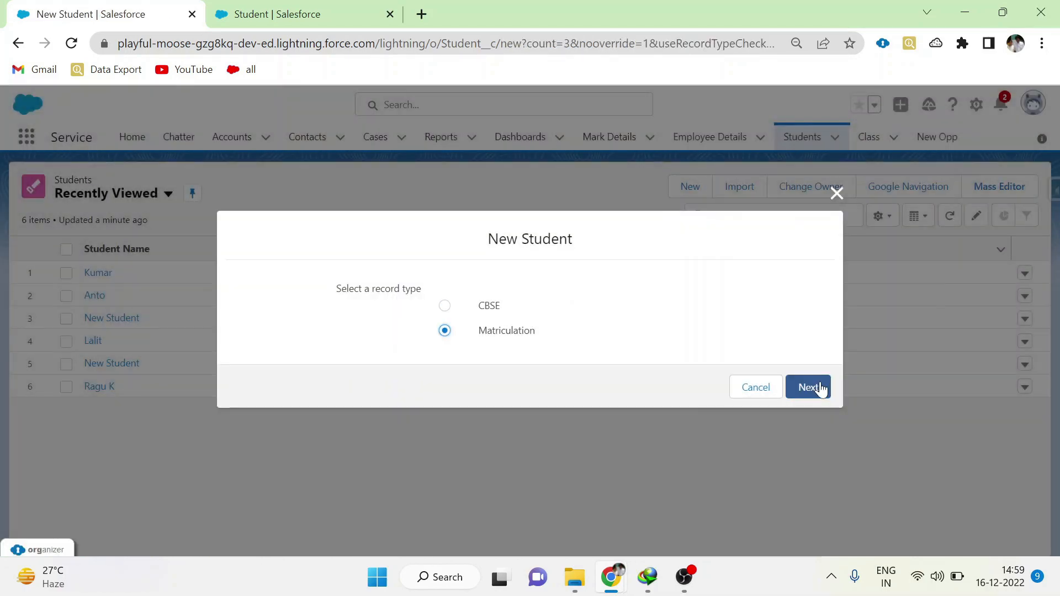
left_click(809, 386)
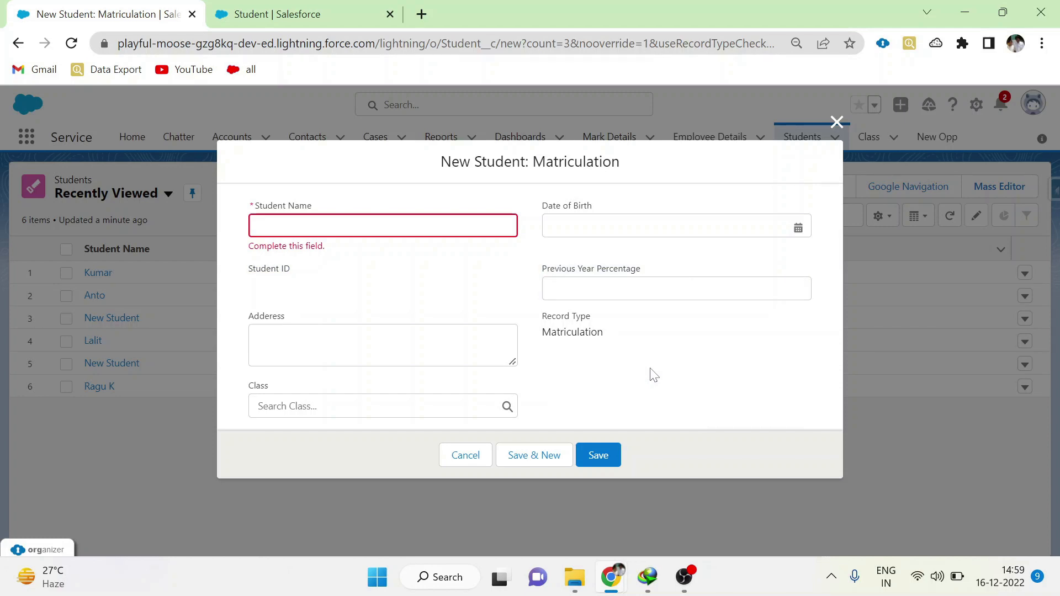
left_click(465, 455)
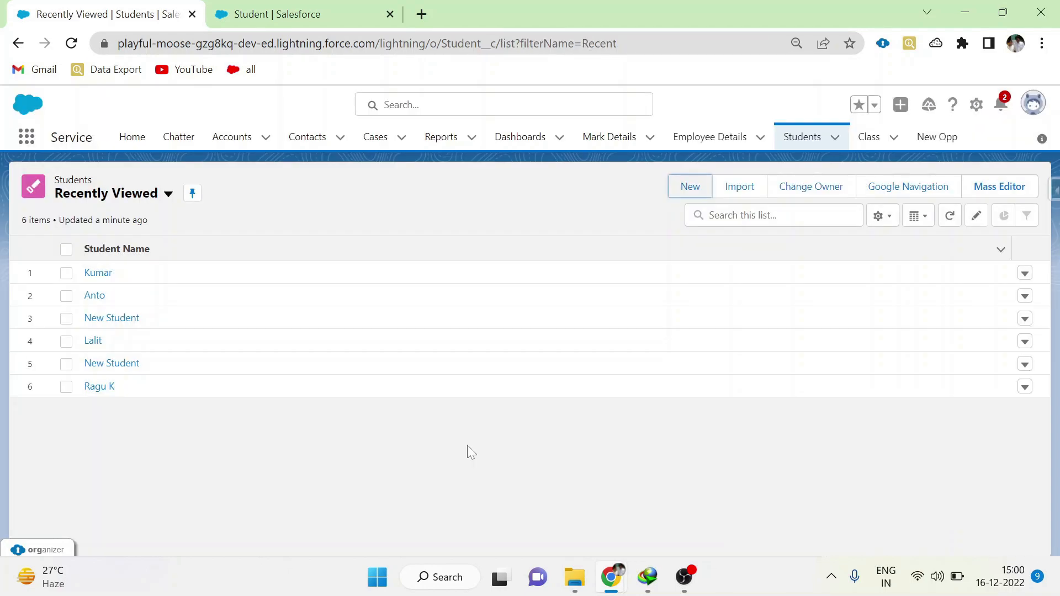